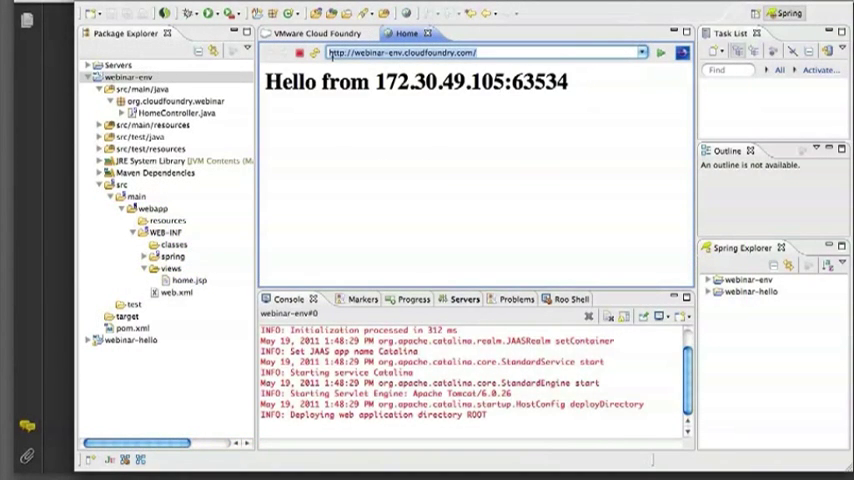
Show the Cloud Foundry server's deployed applications (webinar-env, webinar-hello) and collapse the webinar-env tree
{"action": "left_click", "coordinate": [316, 52]}
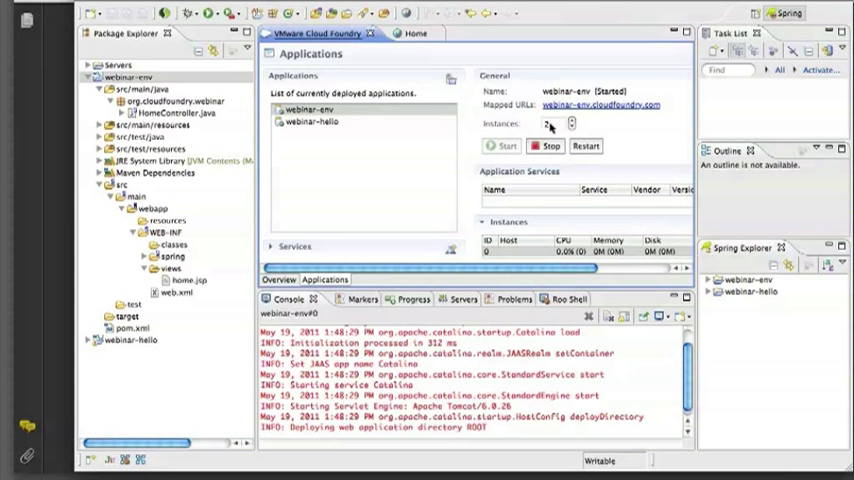
{"action": "left_click", "coordinate": [572, 120]}
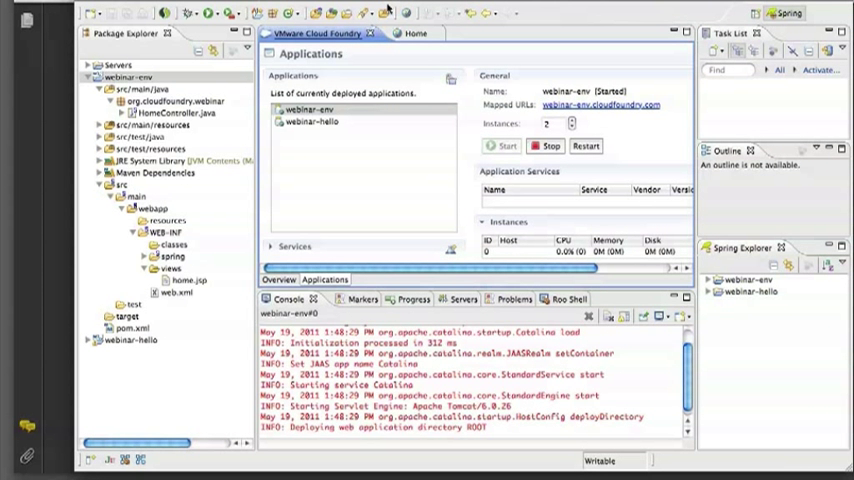
{"action": "left_click", "coordinate": [88, 76]}
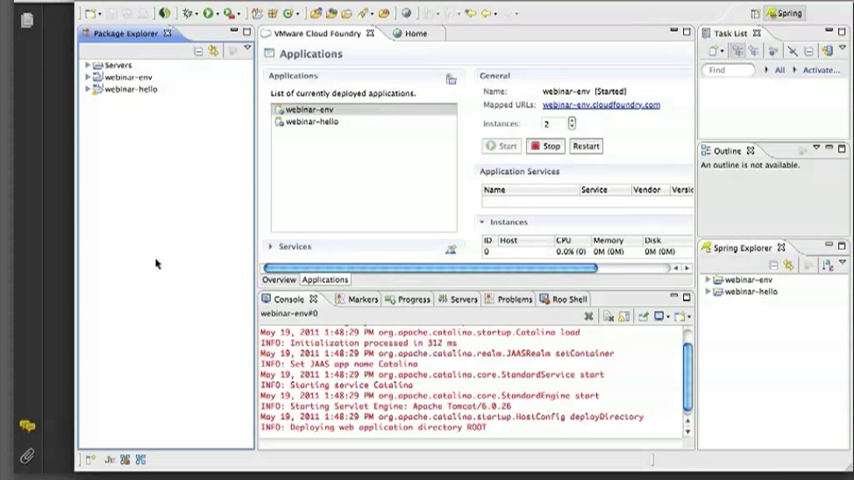
Create a new Spring Roo project named webinar-roo with top-level package org.example
{"action": "right_click", "coordinate": [156, 264]}
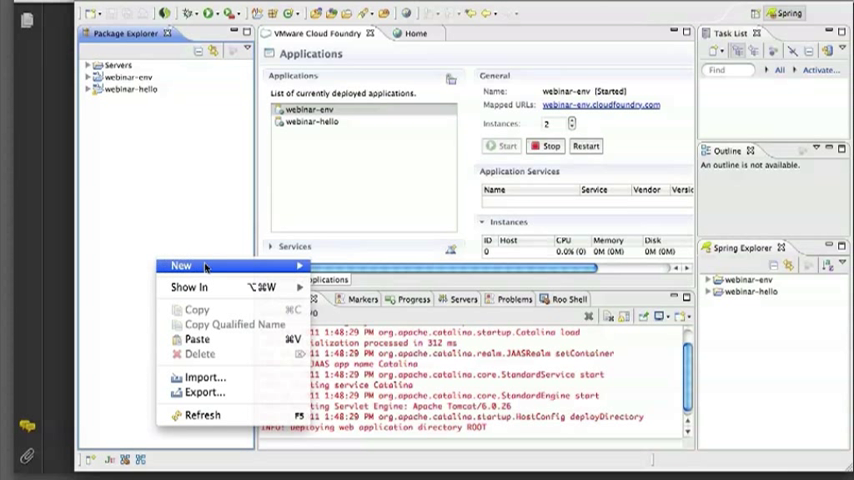
{"action": "left_click", "coordinate": [180, 264]}
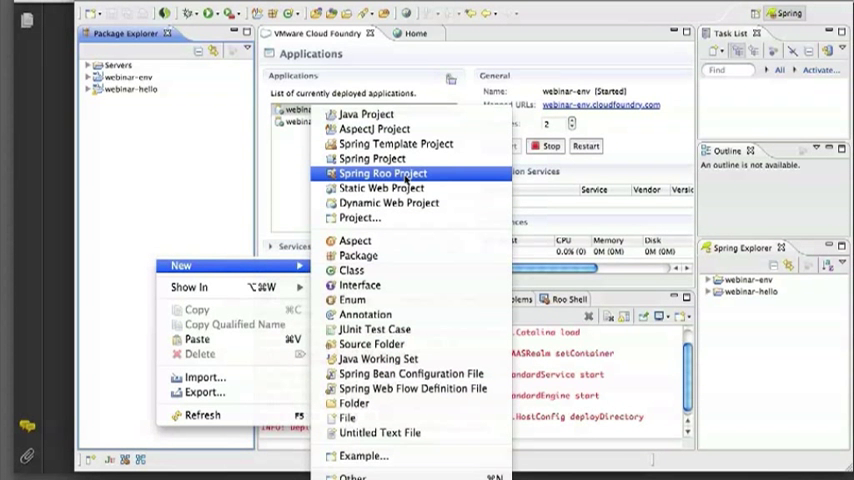
{"action": "left_click", "coordinate": [382, 172]}
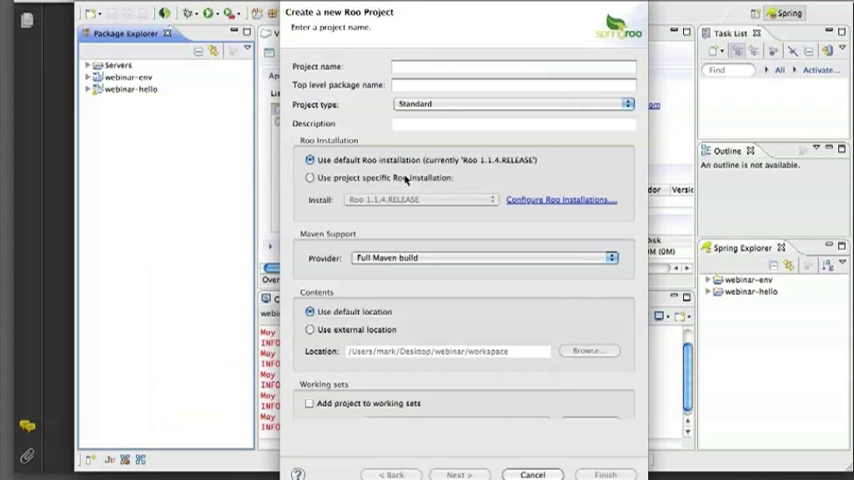
{"action": "type", "text": "webinar-r"}
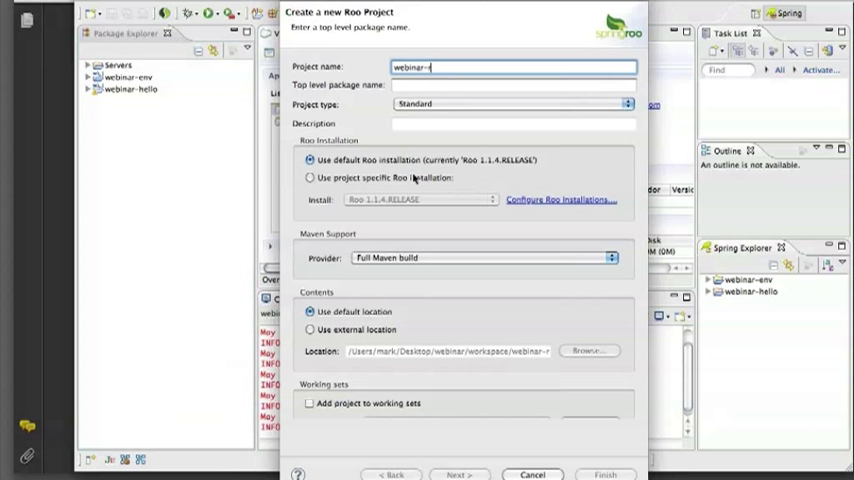
{"action": "type", "text": "oo"}
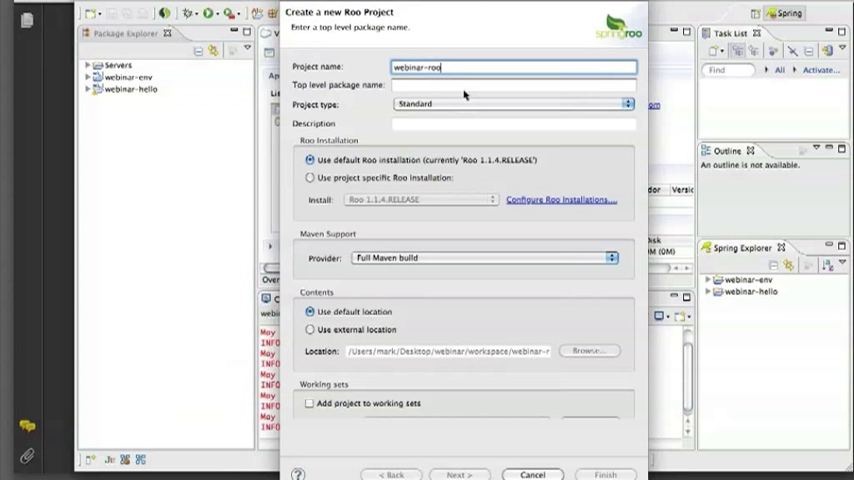
{"action": "left_click", "coordinate": [512, 84]}
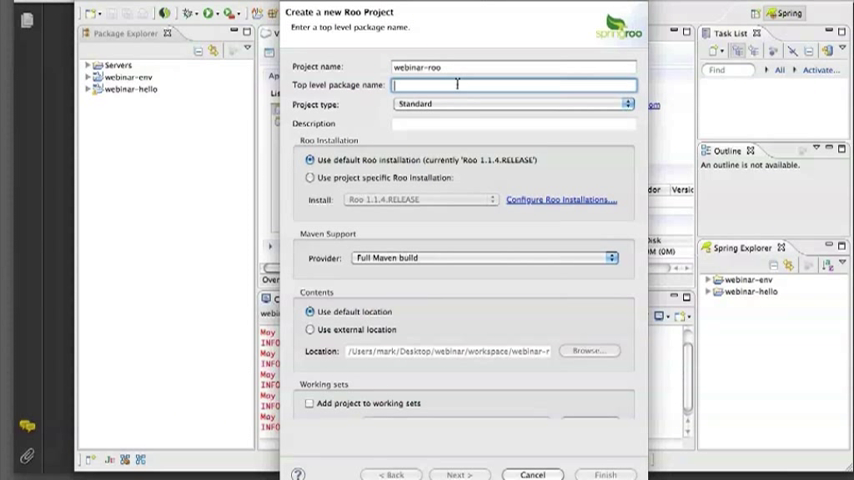
{"action": "type", "text": "org.example"}
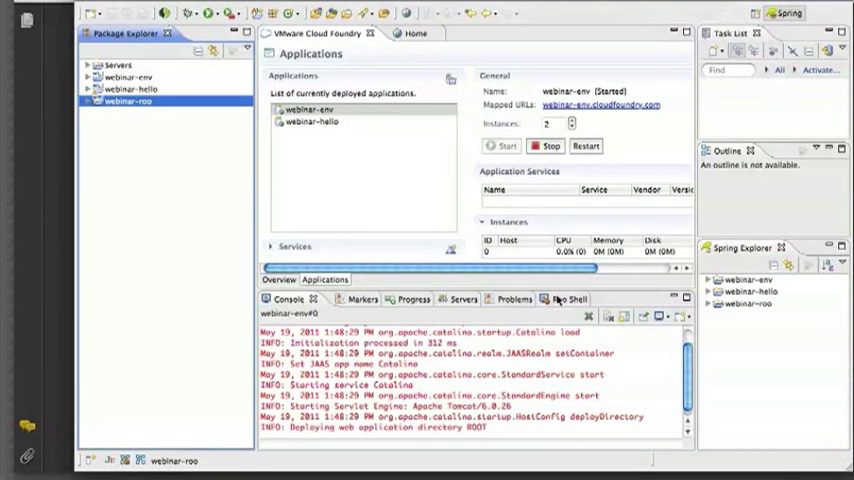
In the webinar-roo Roo shell run persistence setup with provider HIBERNATE and database MYSQL
{"action": "left_click", "coordinate": [568, 300]}
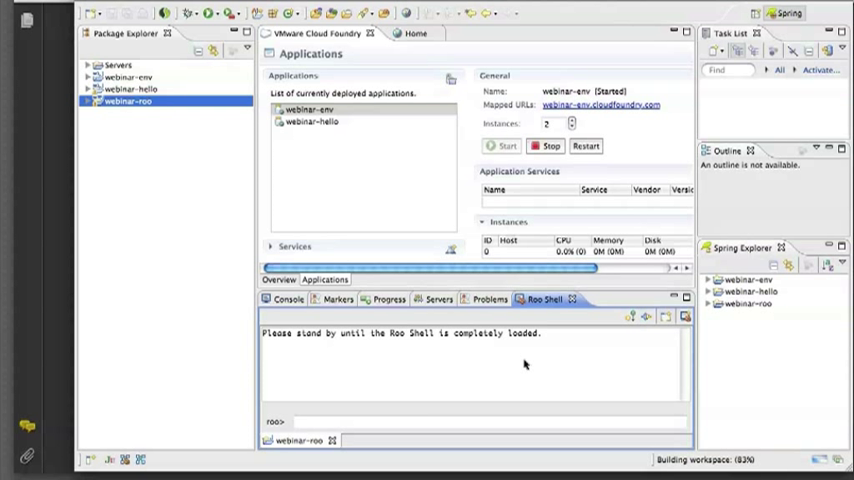
{"action": "mouse_move", "coordinate": [572, 374]}
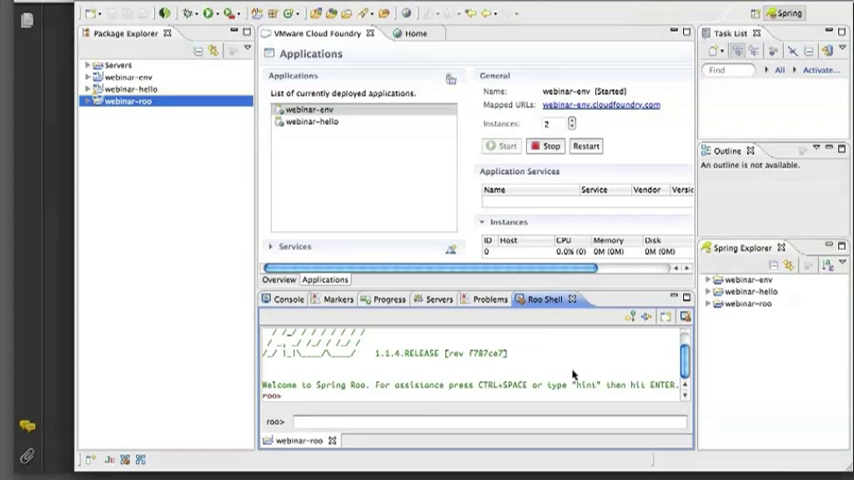
{"action": "left_click", "coordinate": [480, 420]}
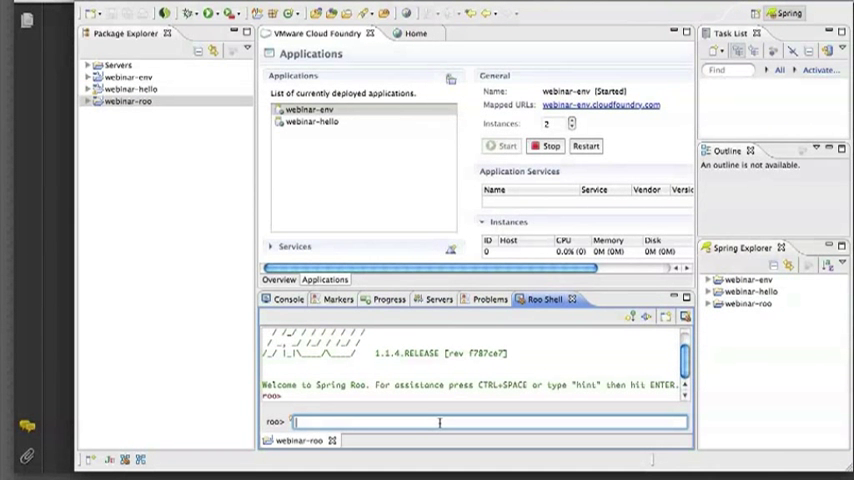
{"action": "type", "text": "per"}
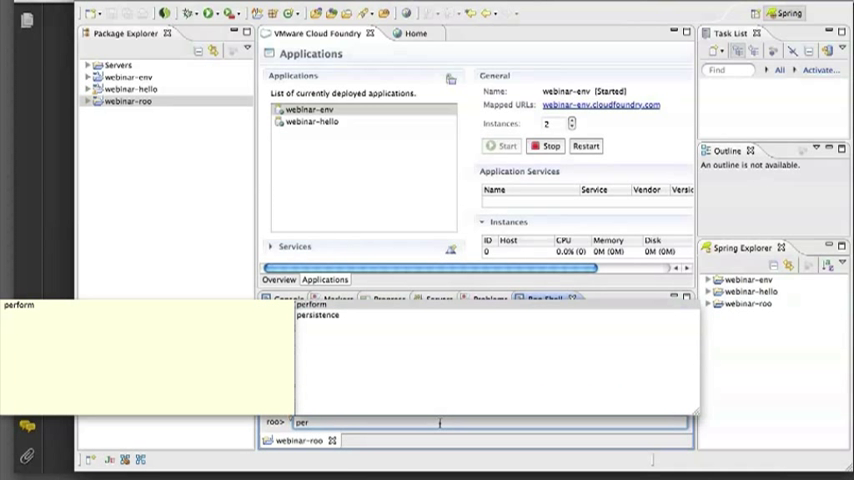
{"action": "type", "text": "persistence setup --provider"}
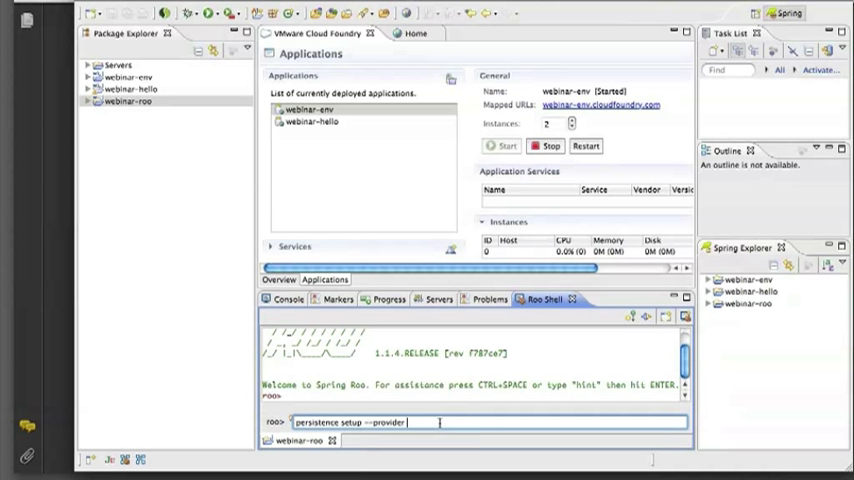
{"action": "key", "text": "ctrl+space"}
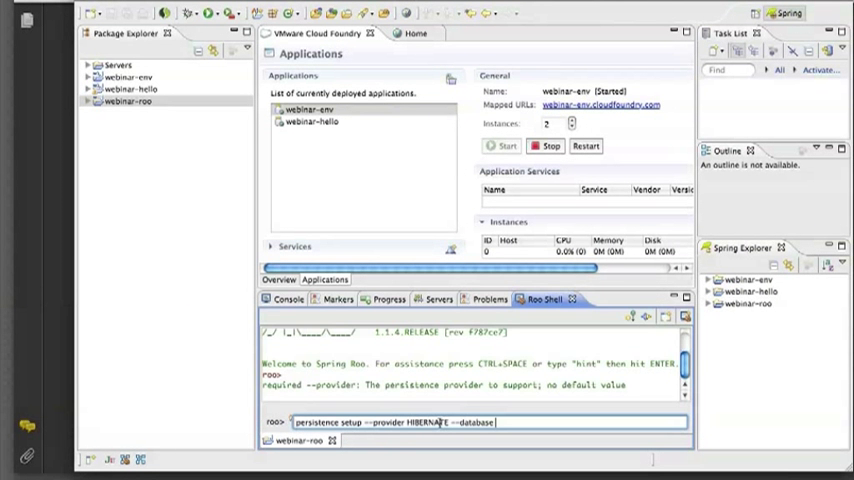
{"action": "key", "text": "Return"}
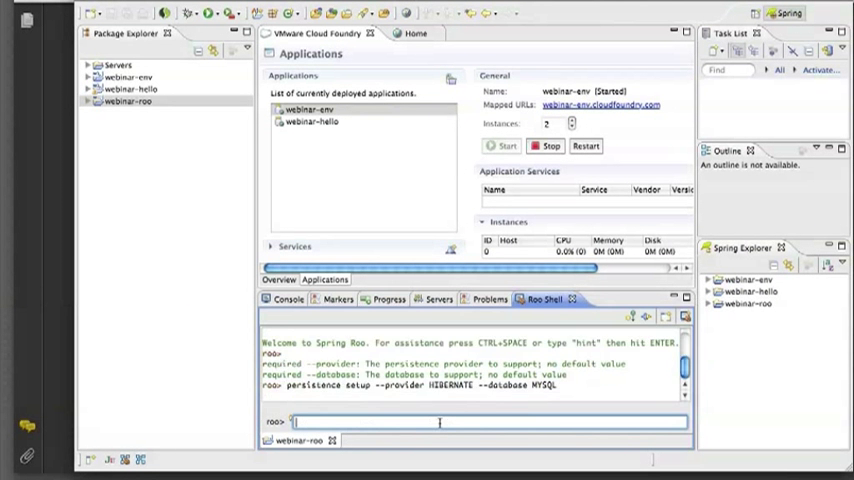
{"action": "key", "text": "Return"}
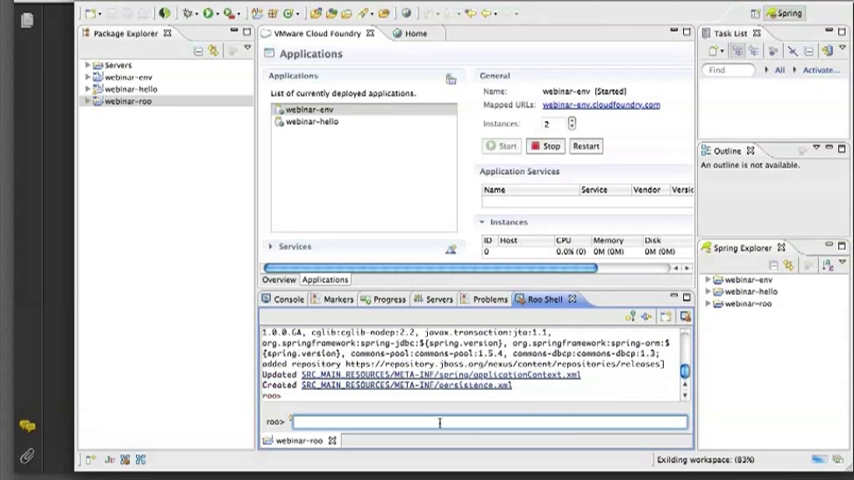
Create the ~.Person entity class and begin entering a string field command
{"action": "type", "text": "entity --class"}
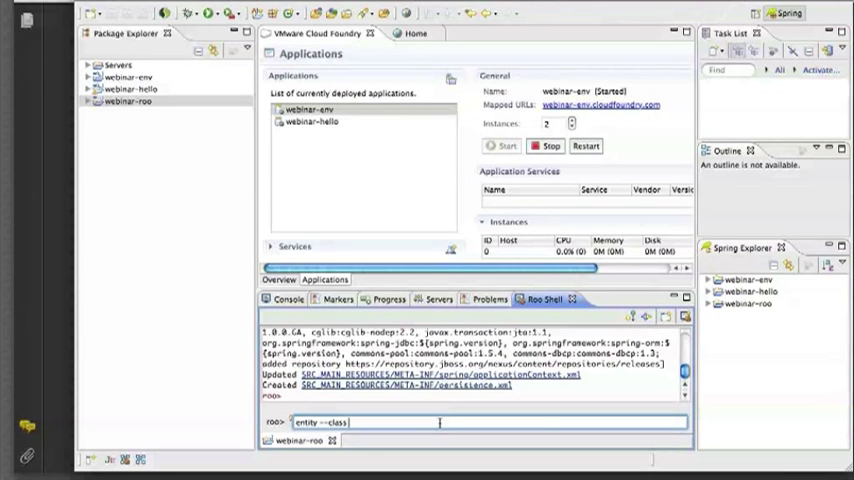
{"action": "type", "text": "~.Person"}
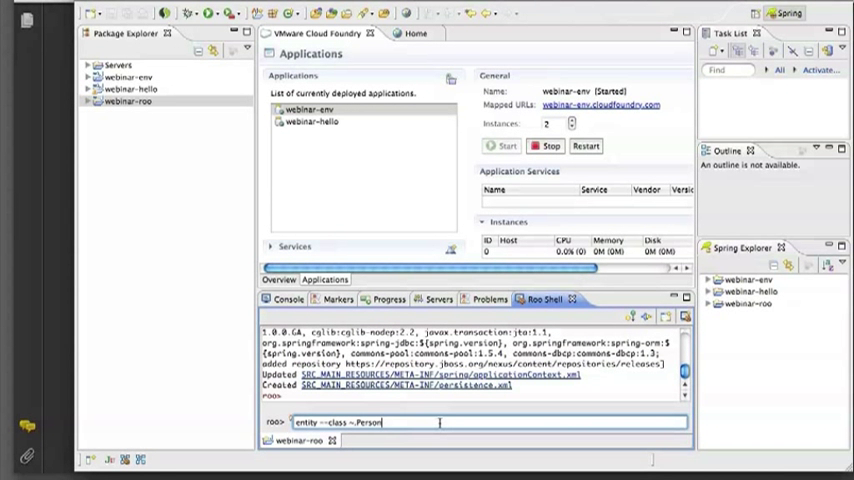
{"action": "key", "text": "Return"}
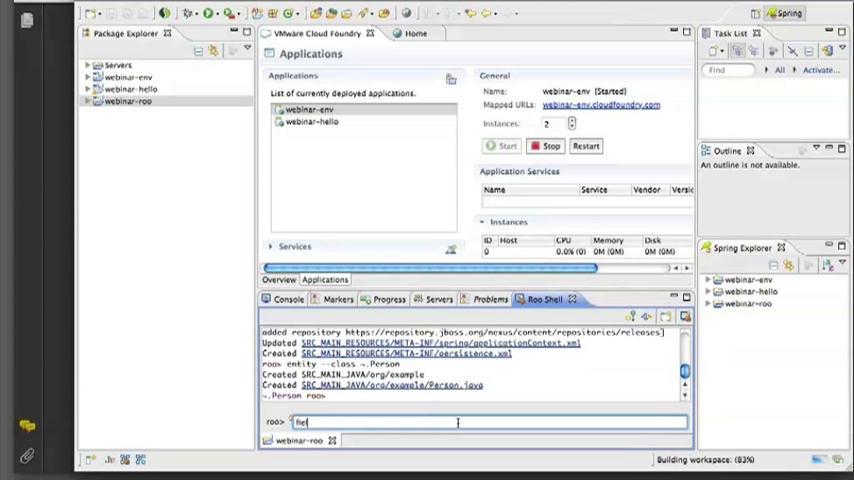
{"action": "type", "text": "field d"}
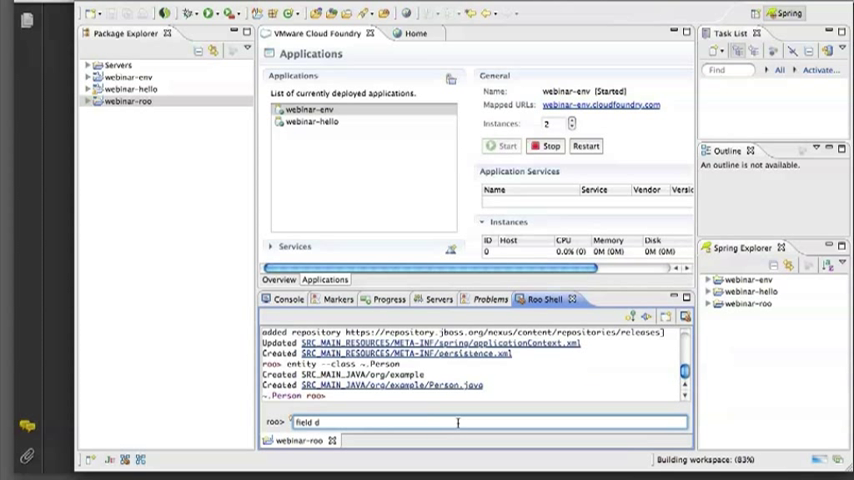
{"action": "type", "text": "st"}
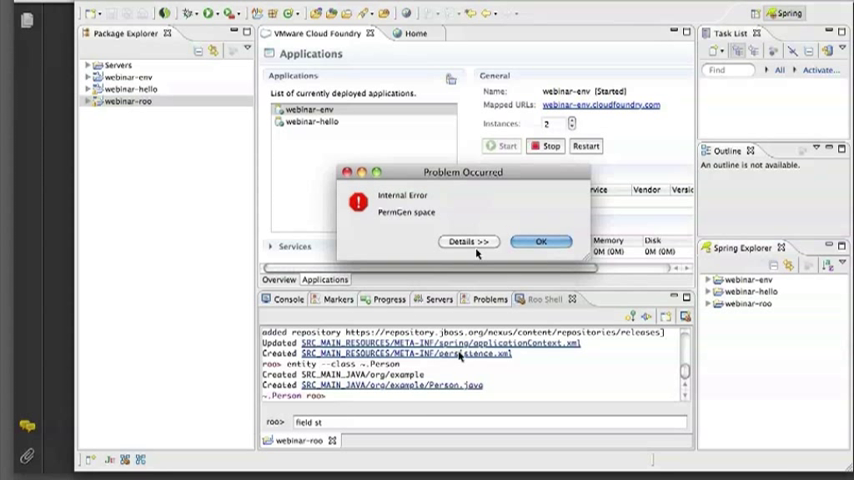
{"action": "mouse_move", "coordinate": [508, 332]}
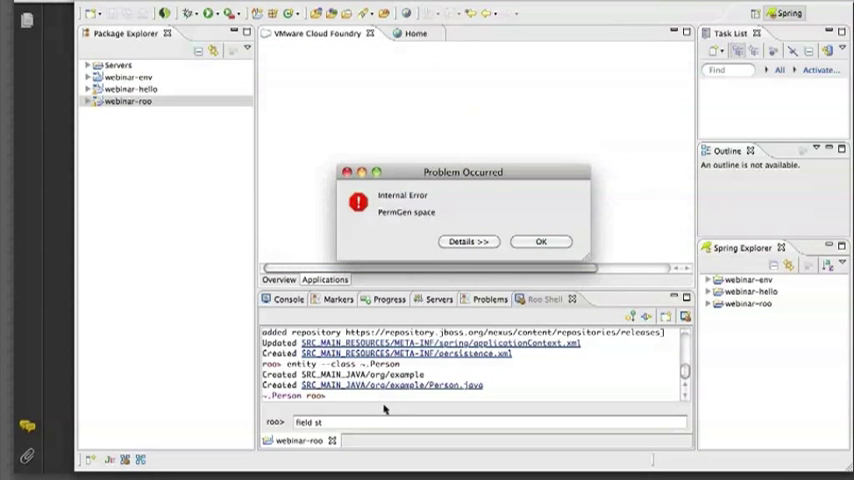
Dismiss the PermGen space error and skip reporting the forced quit of STS
{"action": "left_click", "coordinate": [324, 280]}
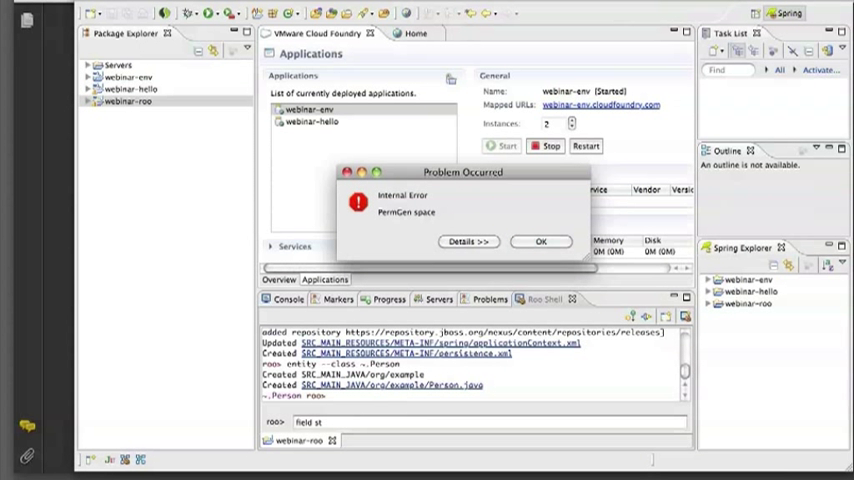
{"action": "left_click", "coordinate": [30, 18]}
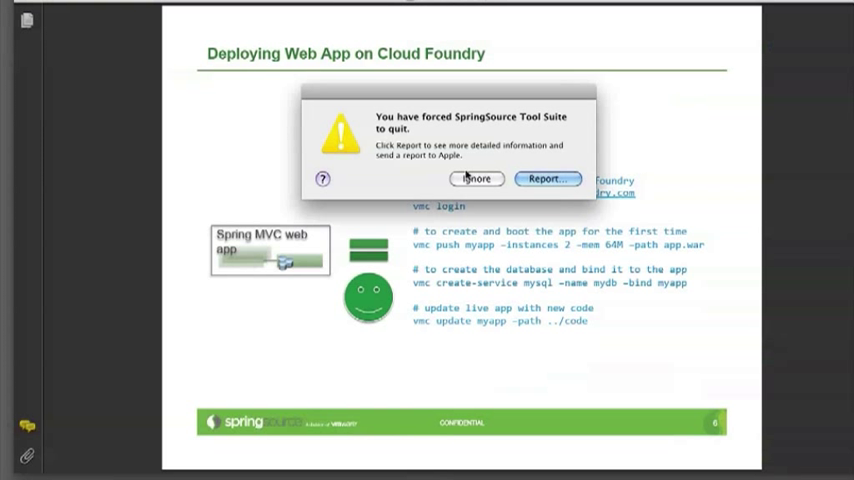
{"action": "left_click", "coordinate": [474, 178]}
{"action": "type", "text": "cd /opt/spring"}
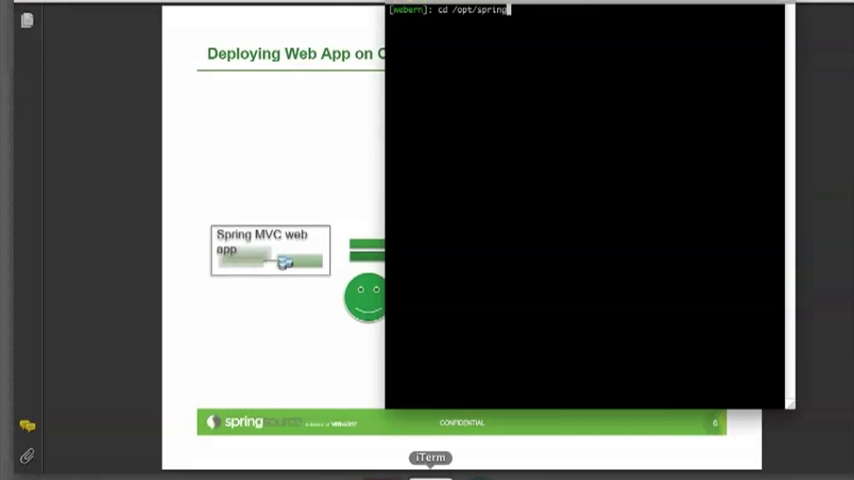
Relaunch STS from the spring install directory and open the webinar workspace
{"action": "key", "text": "Return"}
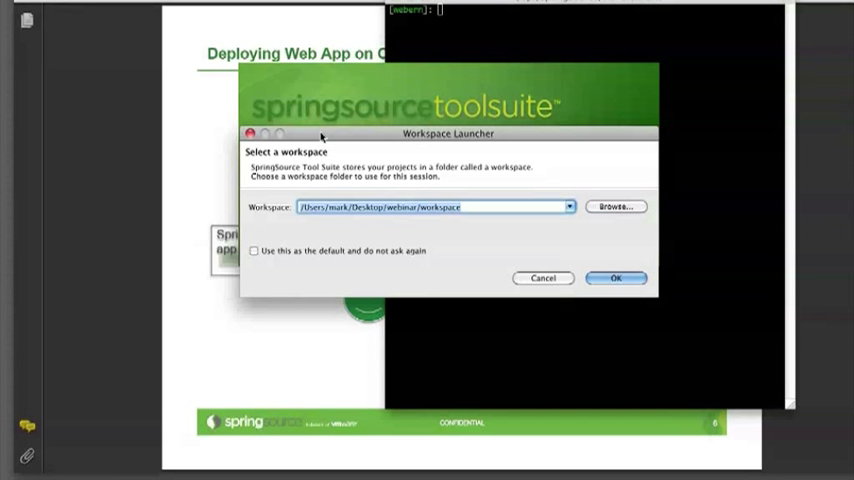
{"action": "left_click", "coordinate": [616, 276]}
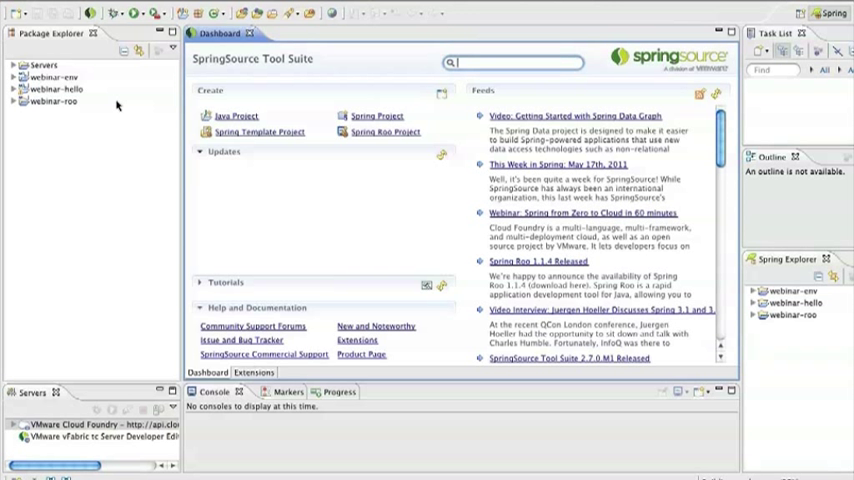
Open the VMware Cloud Foundry server overview from the Servers view
{"action": "left_click", "coordinate": [224, 152]}
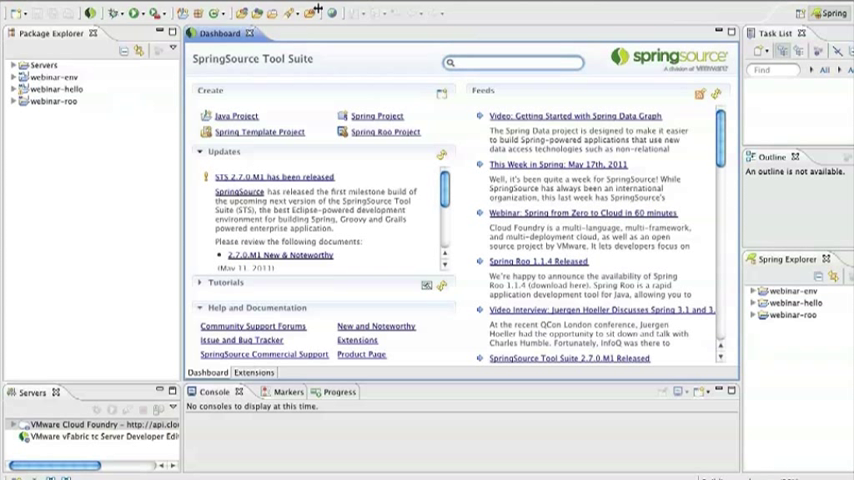
{"action": "mouse_move", "coordinate": [124, 308]}
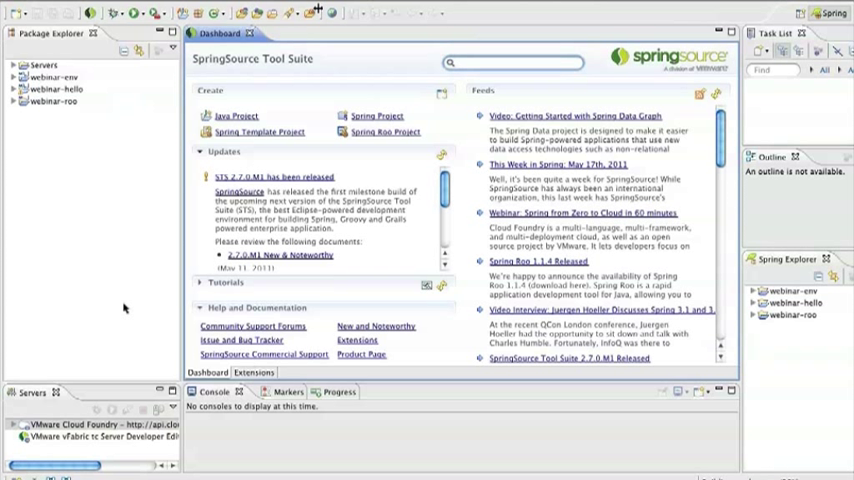
{"action": "mouse_move", "coordinate": [112, 328]}
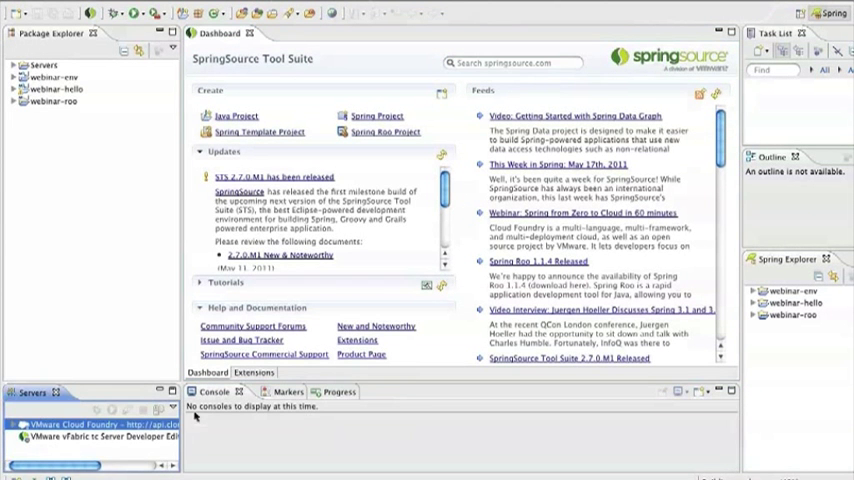
{"action": "left_click", "coordinate": [364, 392]}
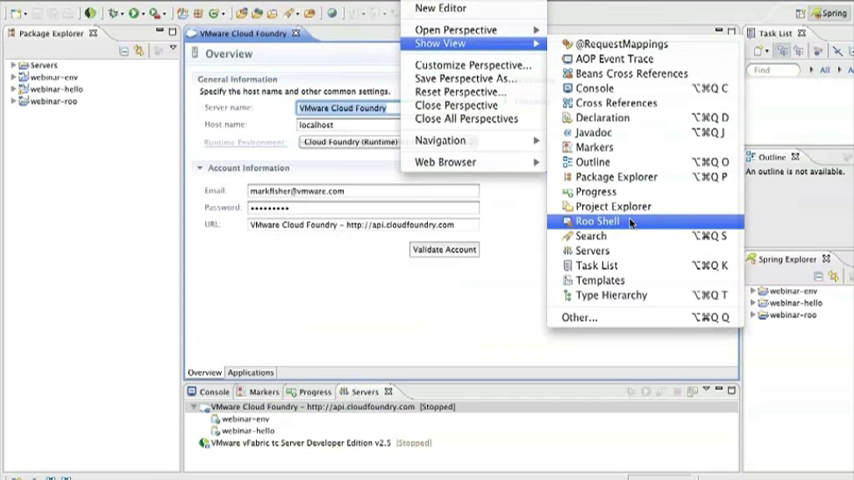
Start a Roo shell for the webinar-roo project from the Roo Shell view
{"action": "left_click", "coordinate": [596, 220]}
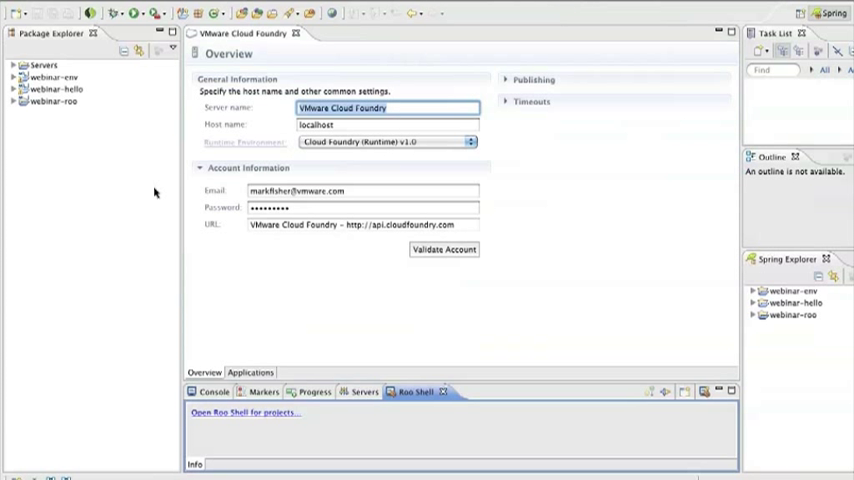
{"action": "left_click", "coordinate": [244, 412]}
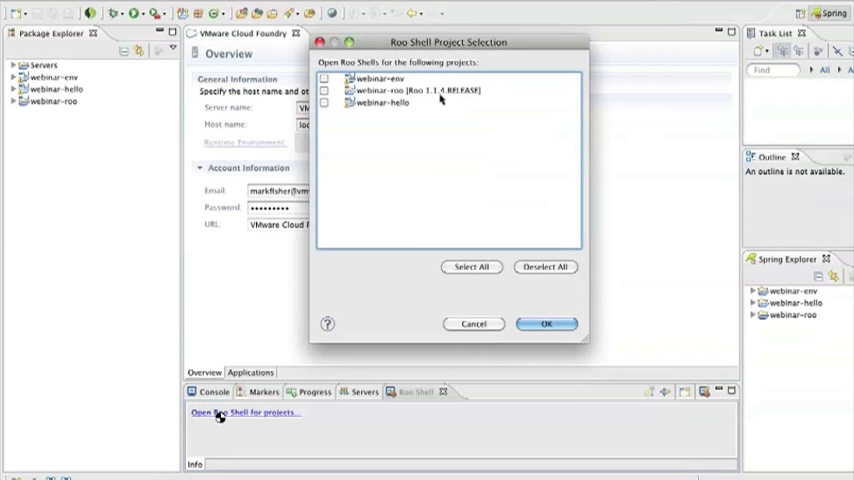
{"action": "left_click", "coordinate": [324, 90]}
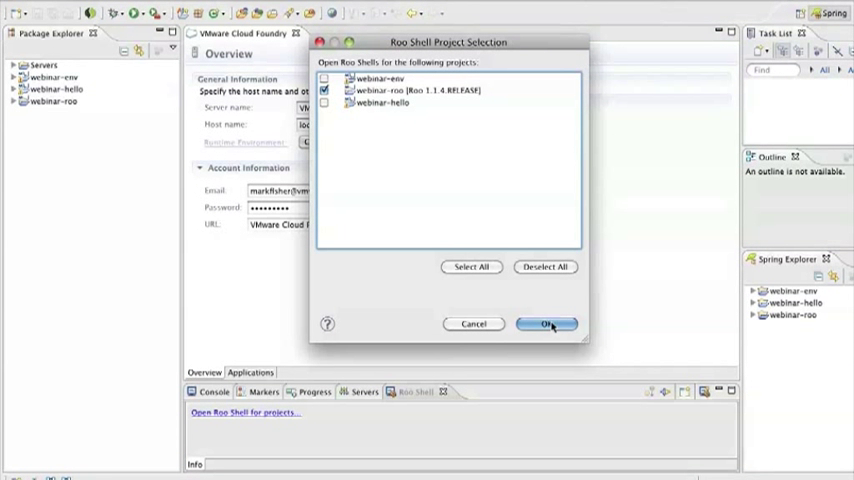
{"action": "left_click", "coordinate": [546, 324]}
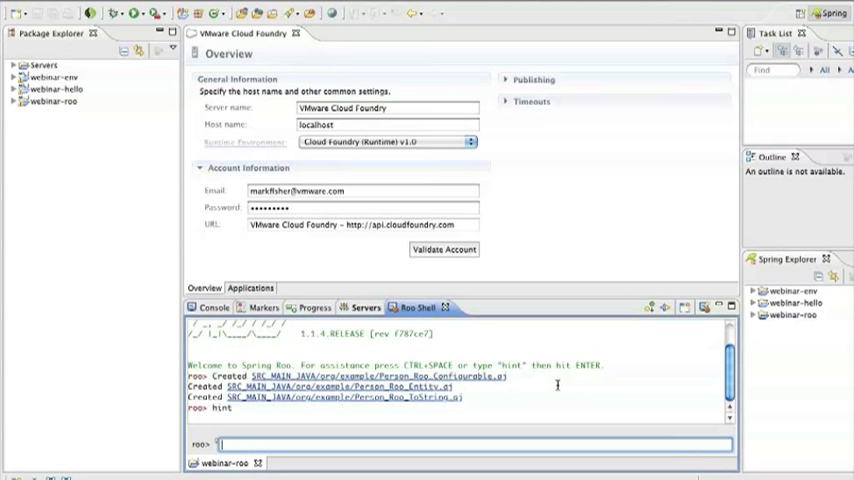
Attempt adding a required string field named name before any class is focused
{"action": "type", "text": "field string"}
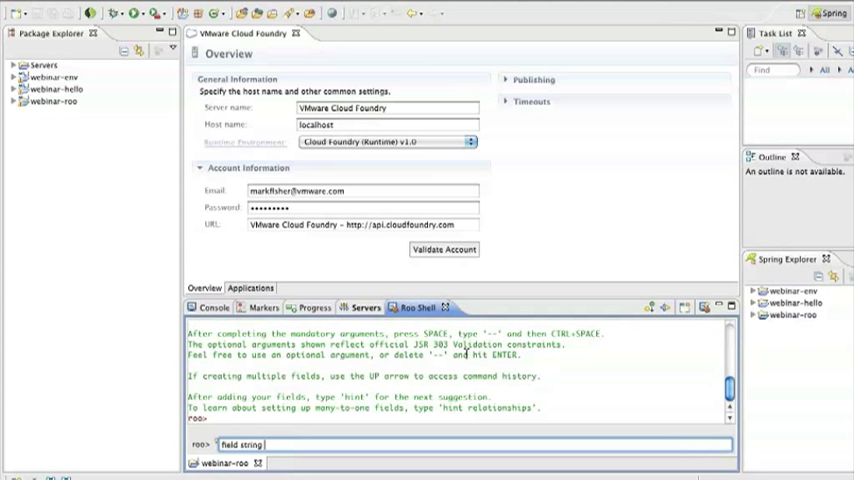
{"action": "type", "text": "--fieldName name --r"}
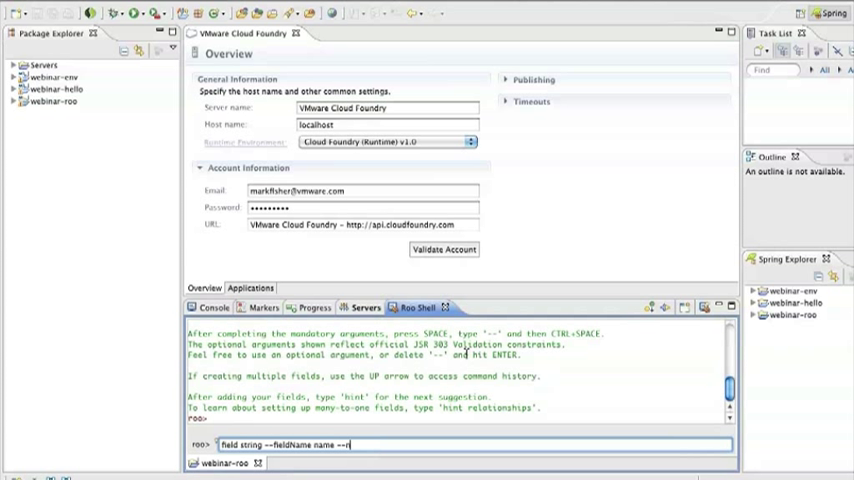
{"action": "type", "text": "ot"}
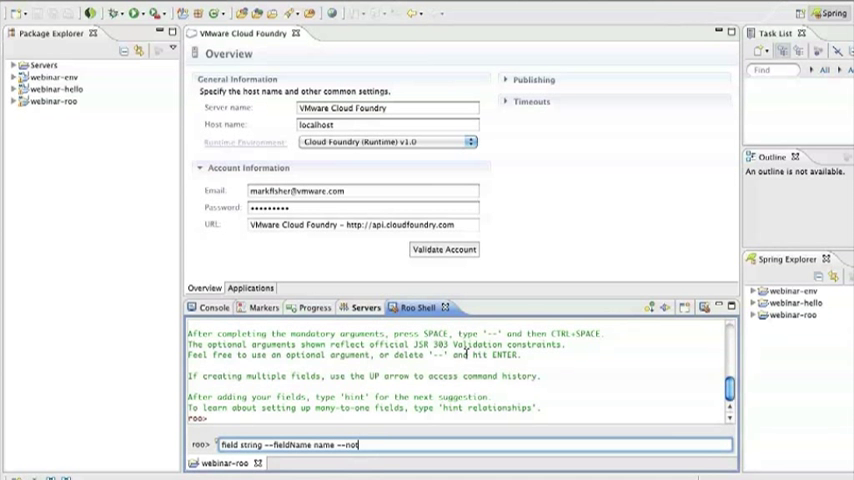
{"action": "key", "text": "Return"}
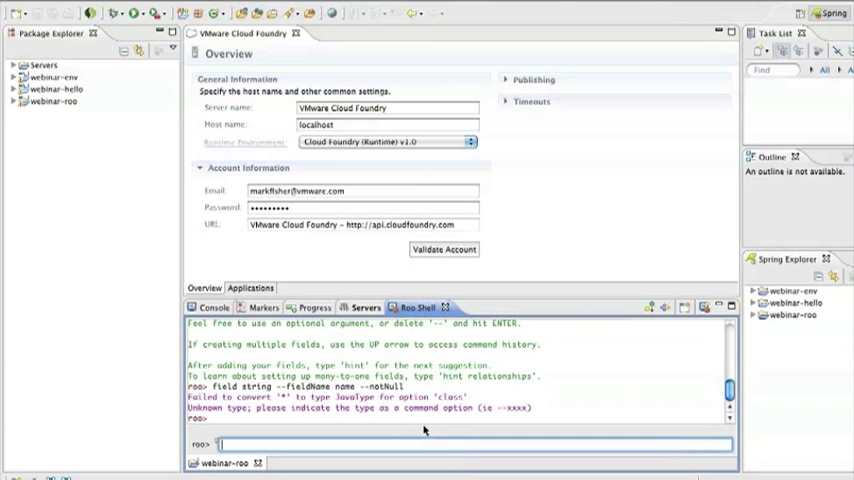
{"action": "mouse_move", "coordinate": [44, 134]}
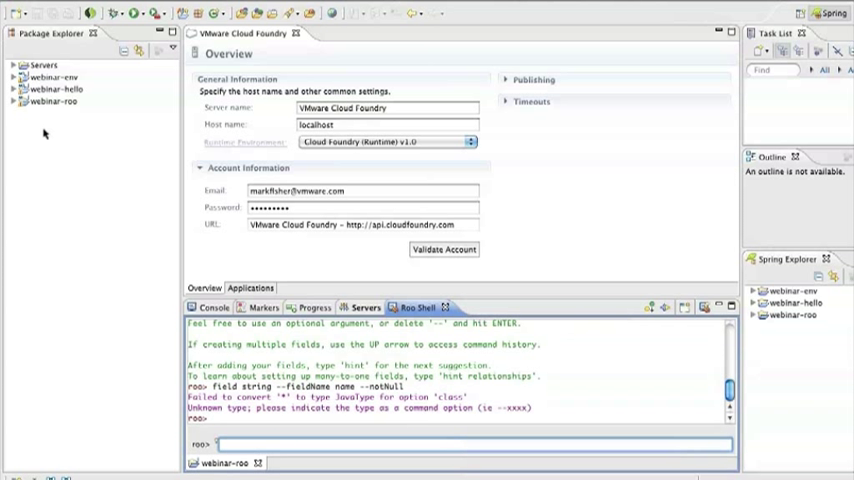
{"action": "left_click", "coordinate": [52, 100]}
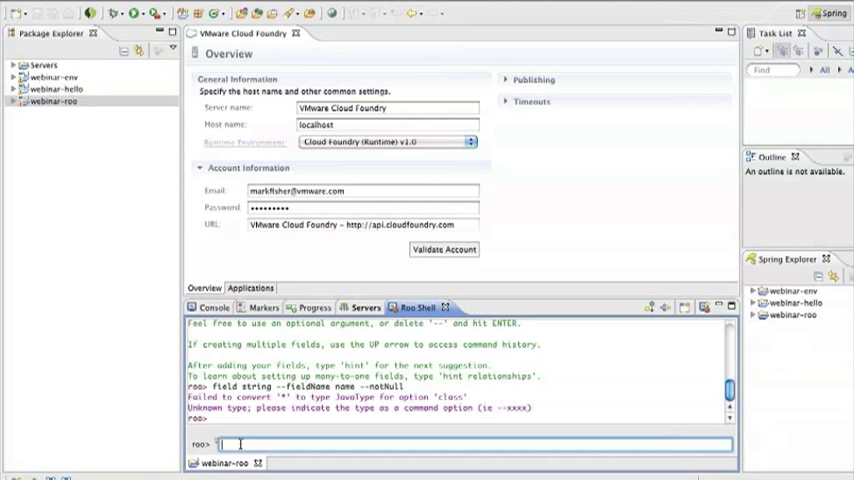
Focus the shell on ~.Person and add string field name with --notNull
{"action": "type", "text": "focus --Per"}
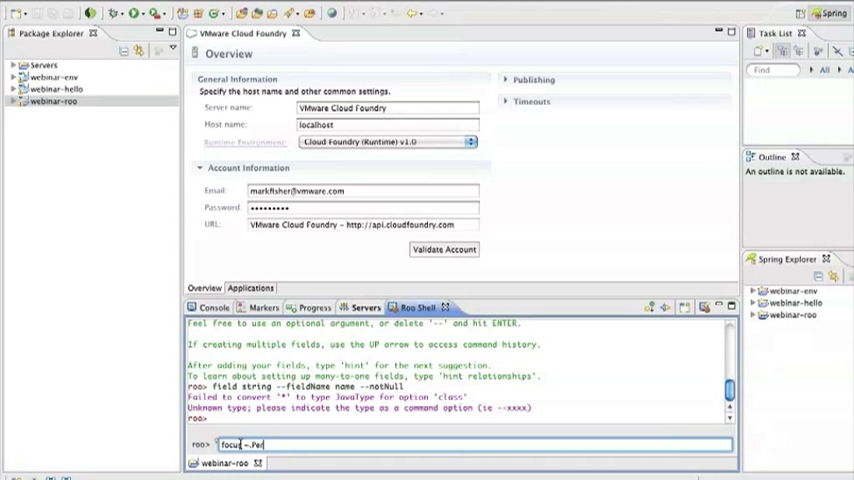
{"action": "key", "text": "Return"}
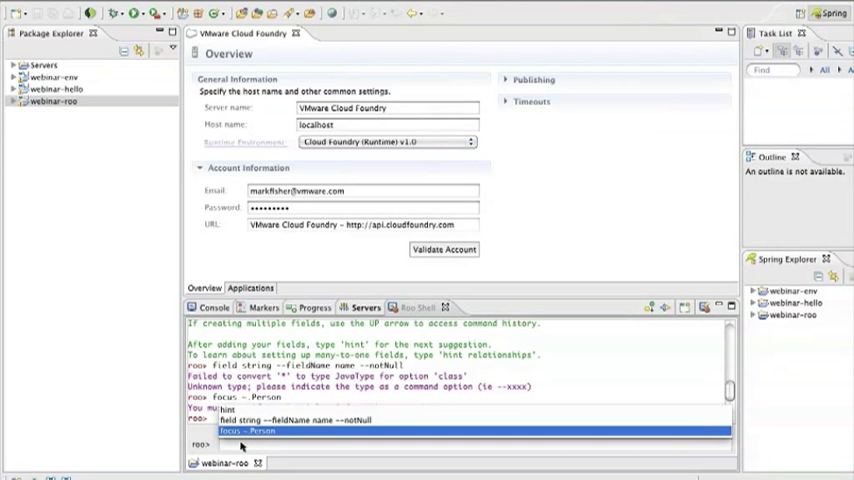
{"action": "left_click", "coordinate": [246, 430]}
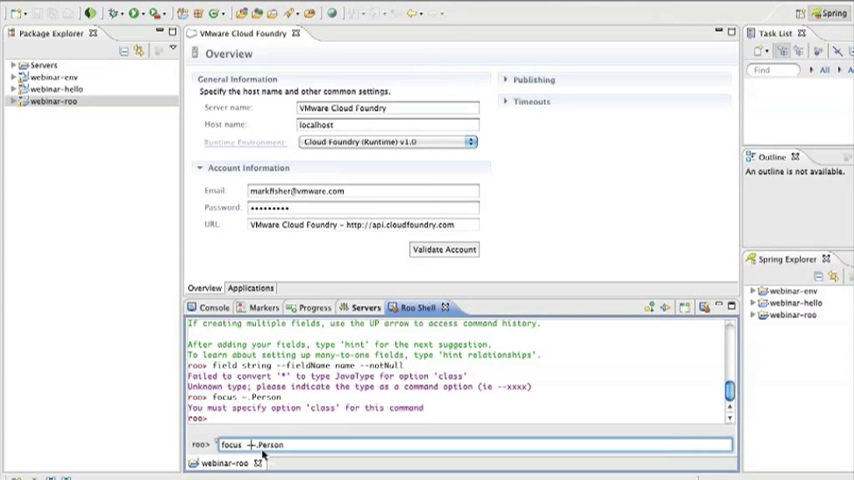
{"action": "type", "text": "--class-"}
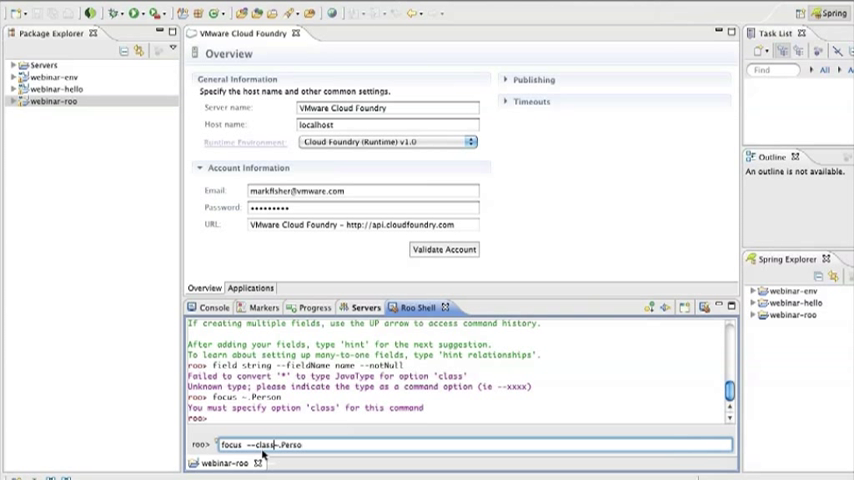
{"action": "key", "text": "Return"}
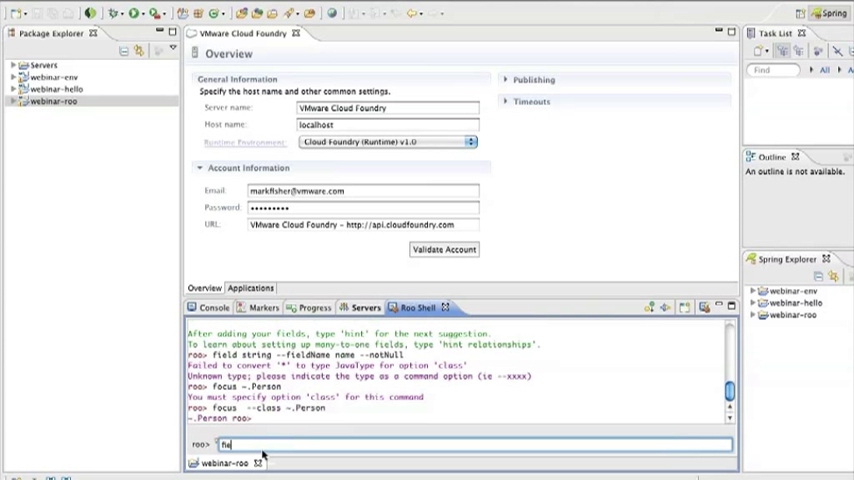
{"action": "type", "text": "field string --fieldName name --notNull"}
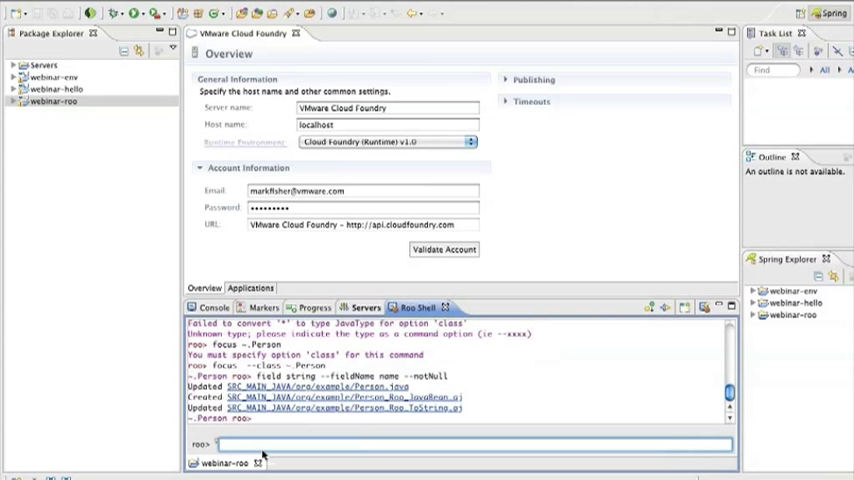
Run controller all --package ~.web to scaffold Person web controllers and views
{"action": "type", "text": "control"}
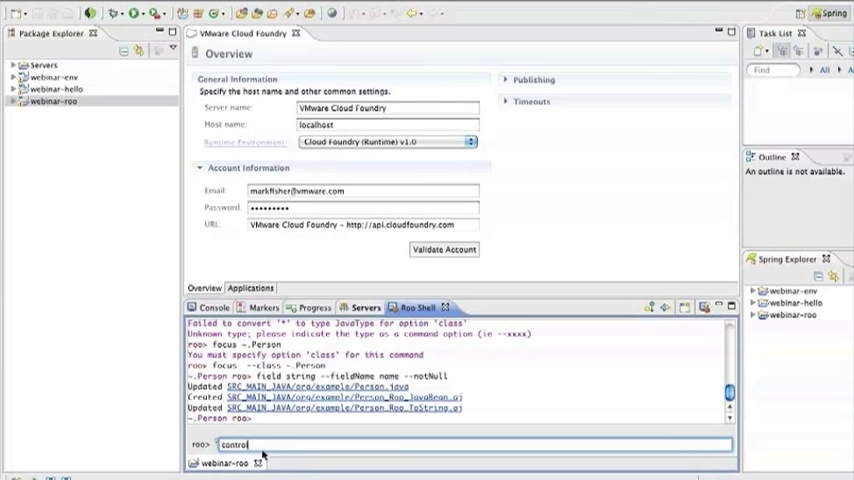
{"action": "type", "text": "ler all --package ~.web"}
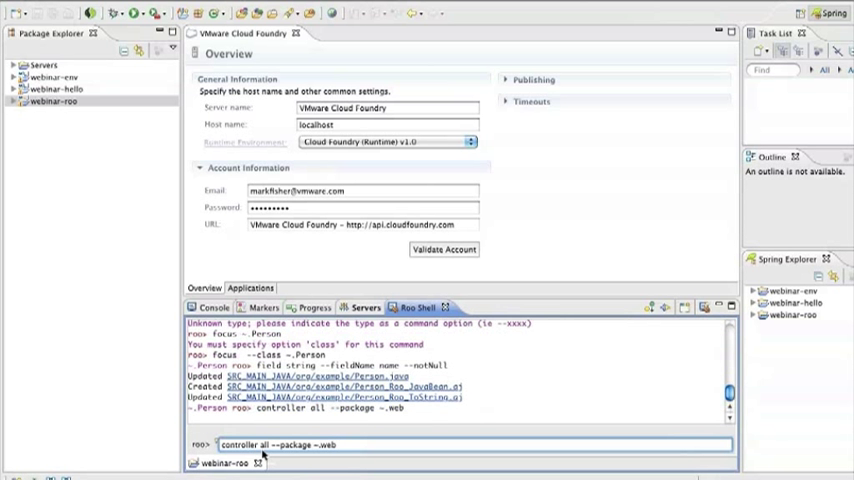
{"action": "key", "text": "Return"}
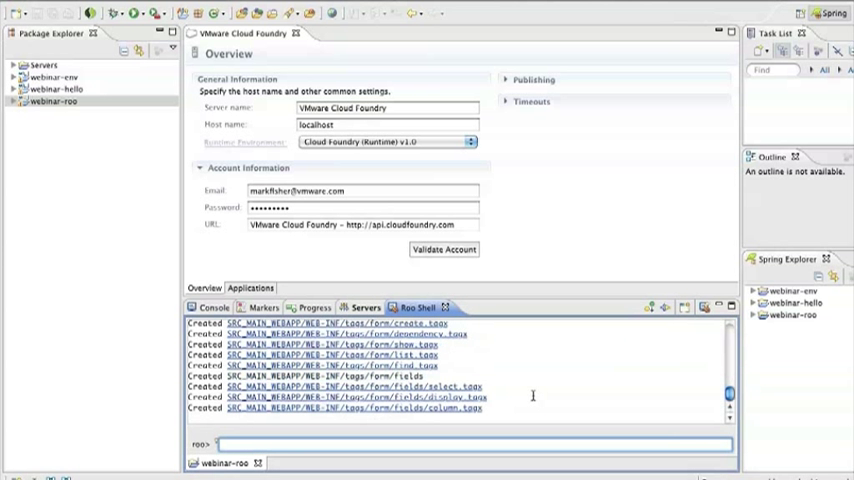
{"action": "scroll", "scroll_direction": "down", "scroll_amount": 3}
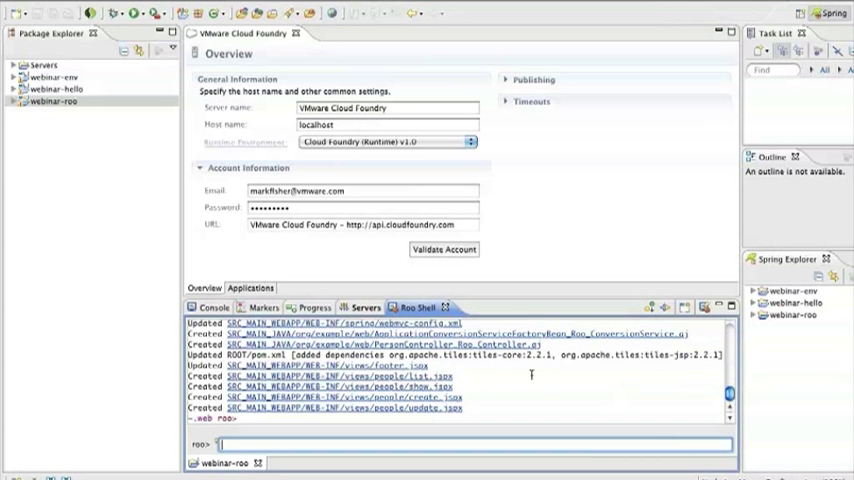
{"action": "mouse_move", "coordinate": [170, 156]}
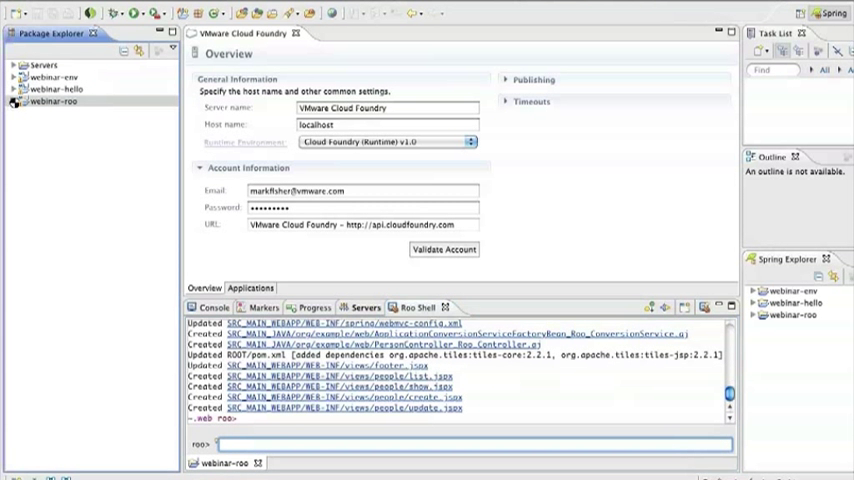
Go to the Cloud Foundry server's Applications page and start adding a new service
{"action": "left_click", "coordinate": [14, 100]}
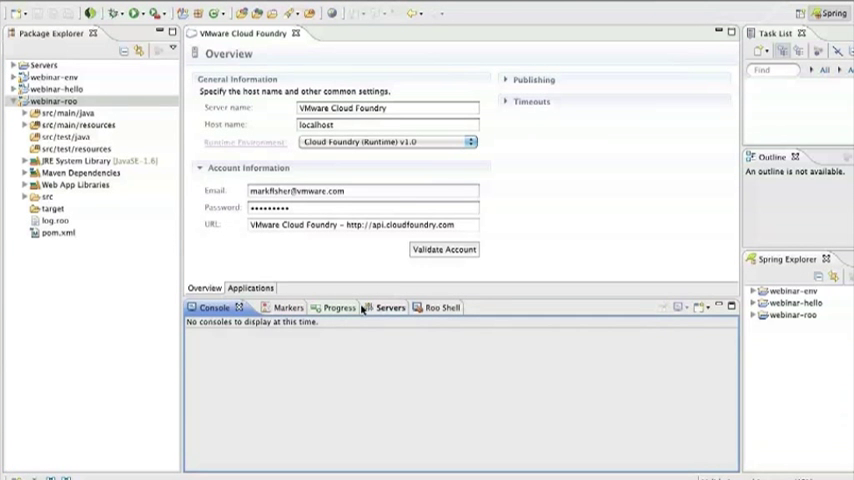
{"action": "left_click", "coordinate": [364, 308]}
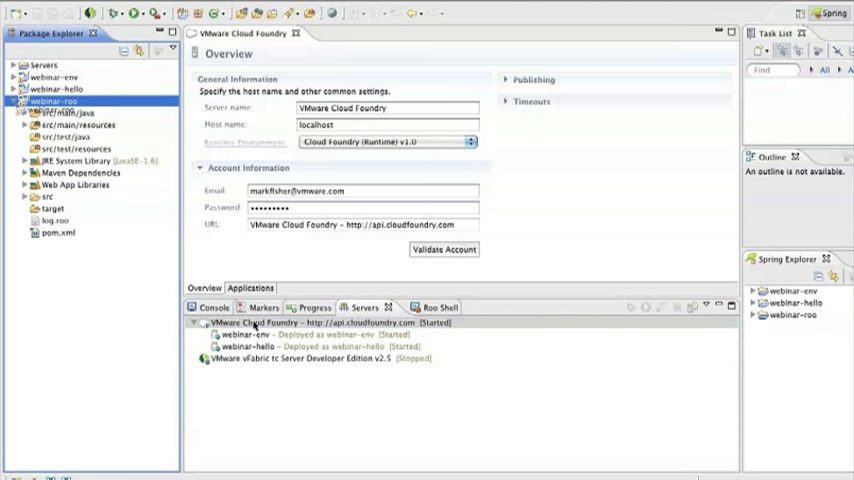
{"action": "left_click", "coordinate": [248, 288]}
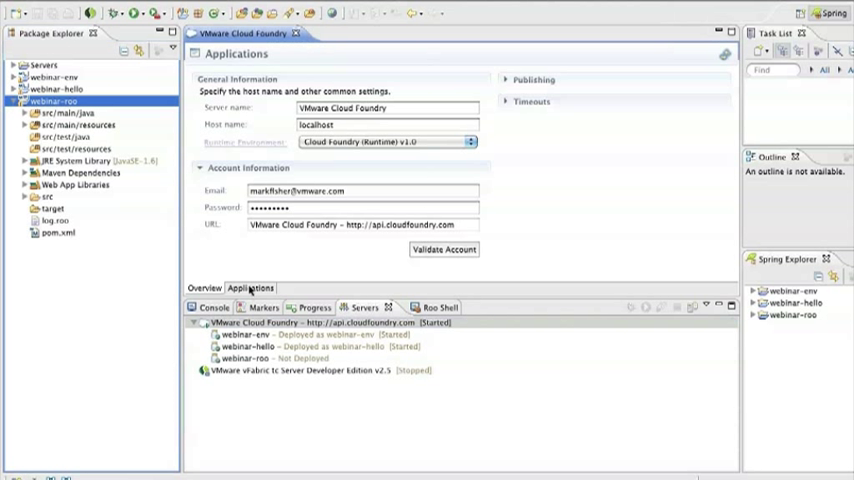
{"action": "left_click", "coordinate": [248, 288]}
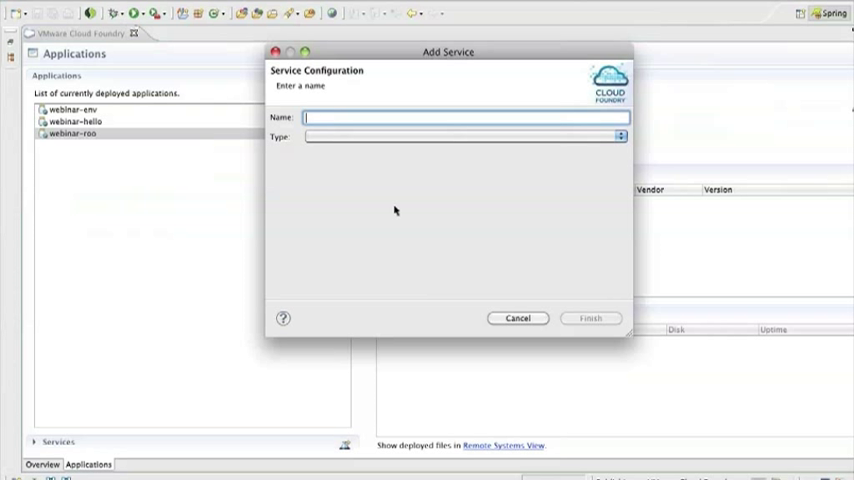
Add a MySQL database service named roo-db to the Cloud Foundry server
{"action": "type", "text": "roo-db"}
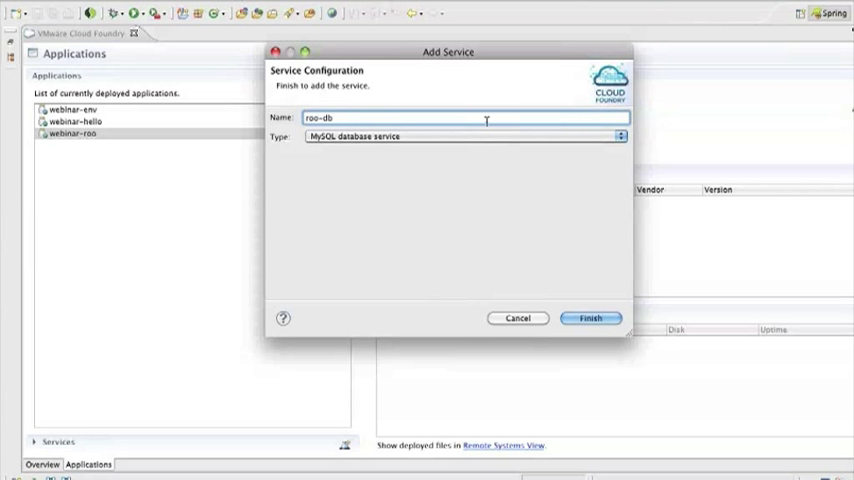
{"action": "left_click", "coordinate": [620, 136]}
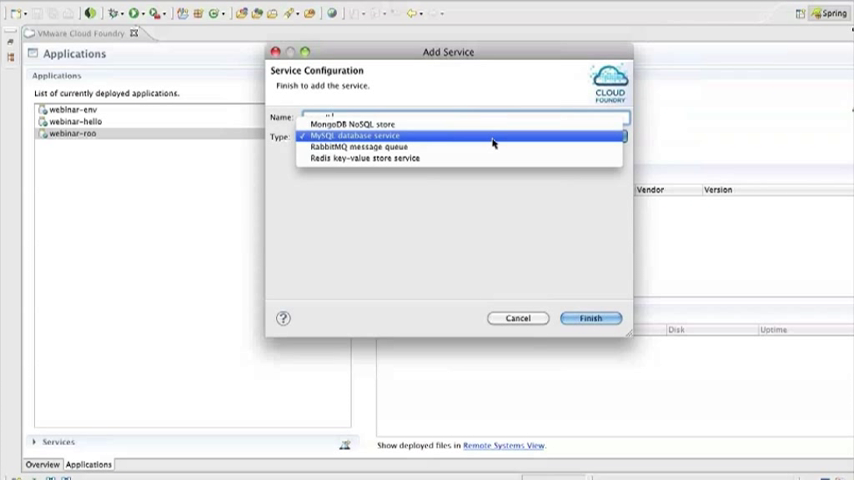
{"action": "mouse_move", "coordinate": [350, 124]}
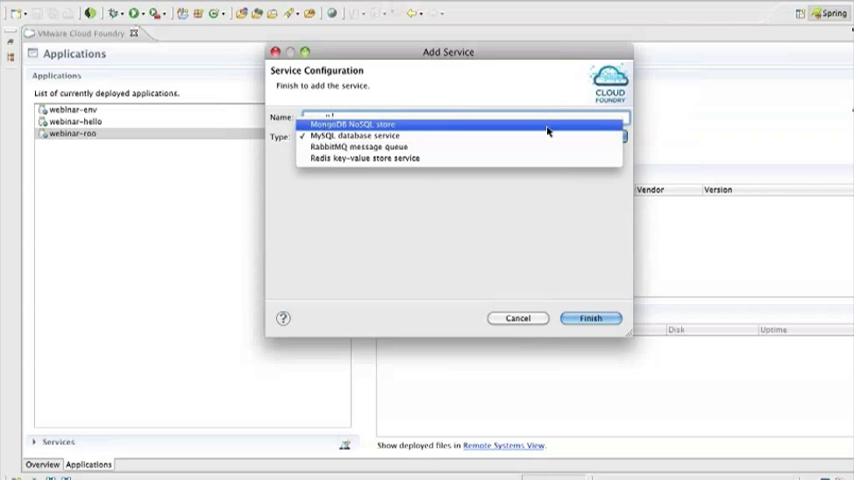
{"action": "left_click", "coordinate": [354, 136]}
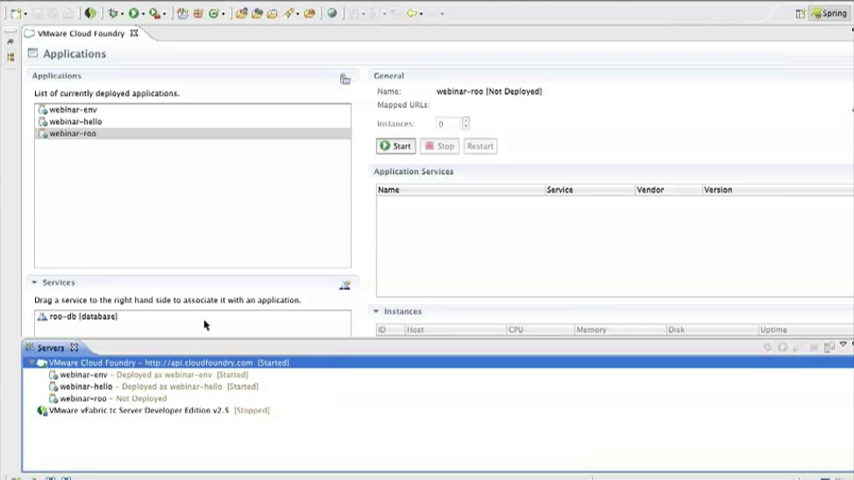
Deploy webinar-roo to webinar-roo.cloudfoundry.com with the default memory and roo-db bound
{"action": "left_click", "coordinate": [84, 316]}
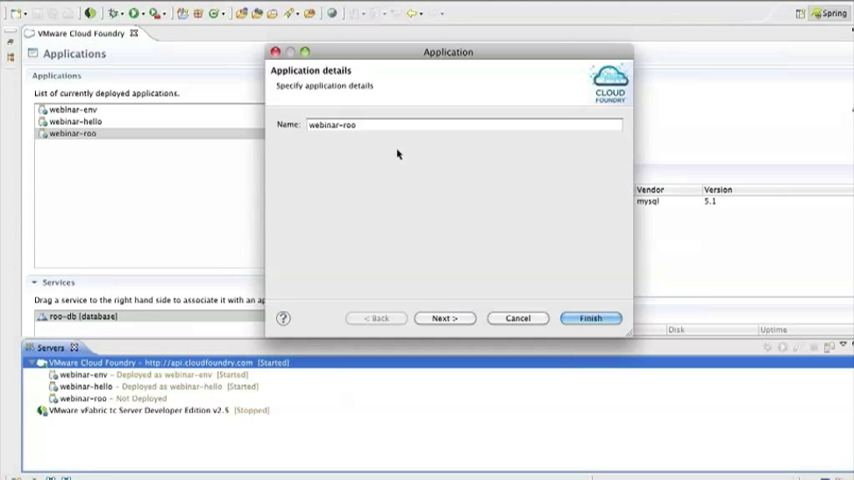
{"action": "left_click", "coordinate": [444, 318]}
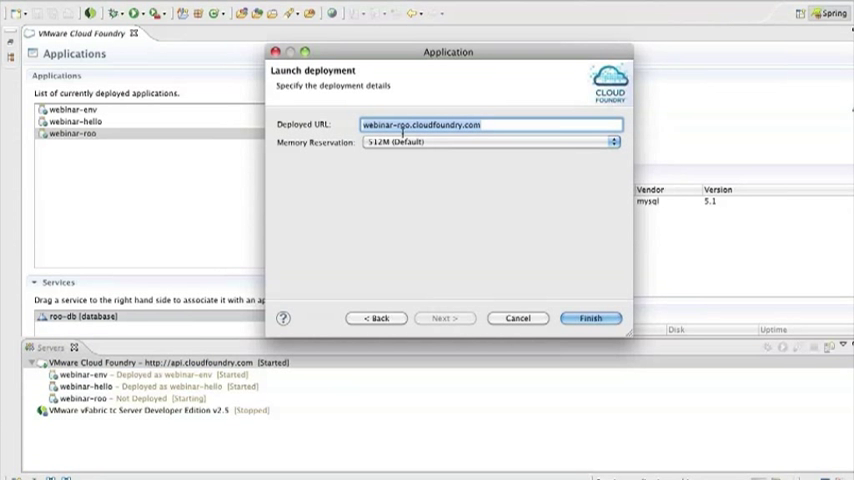
{"action": "left_click", "coordinate": [590, 318]}
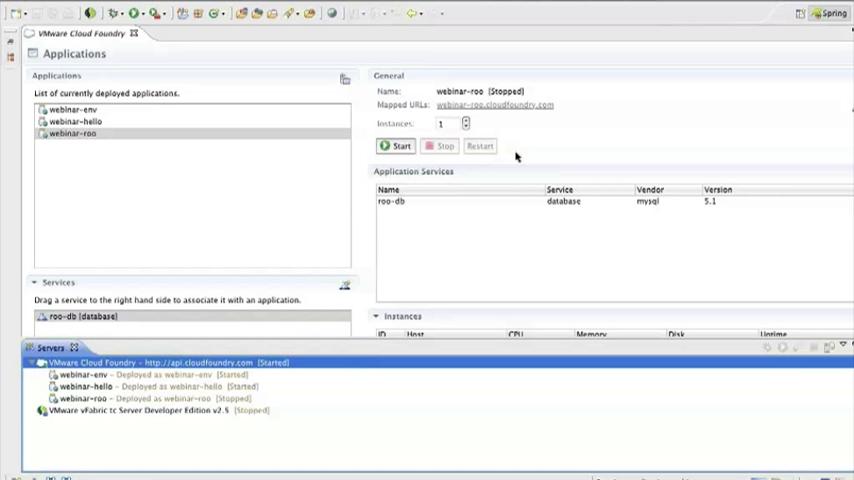
Start the deployed webinar-roo application and bring up the in-IDE Web Browser
{"action": "left_click", "coordinate": [398, 144]}
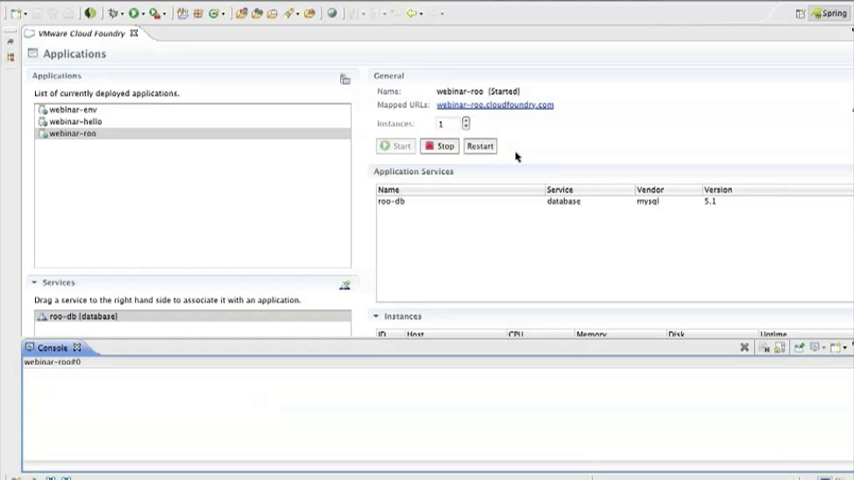
{"action": "left_click", "coordinate": [496, 104]}
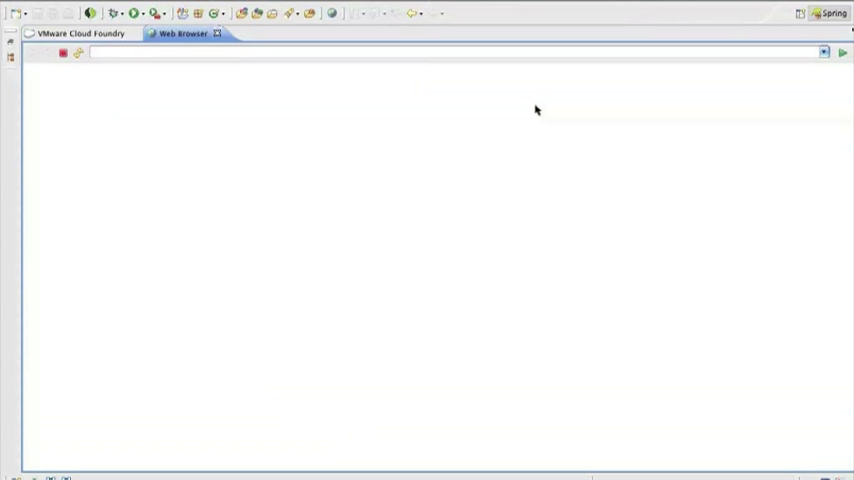
{"action": "type", "text": "http://webinar-roo.cloudfoundry.com/"}
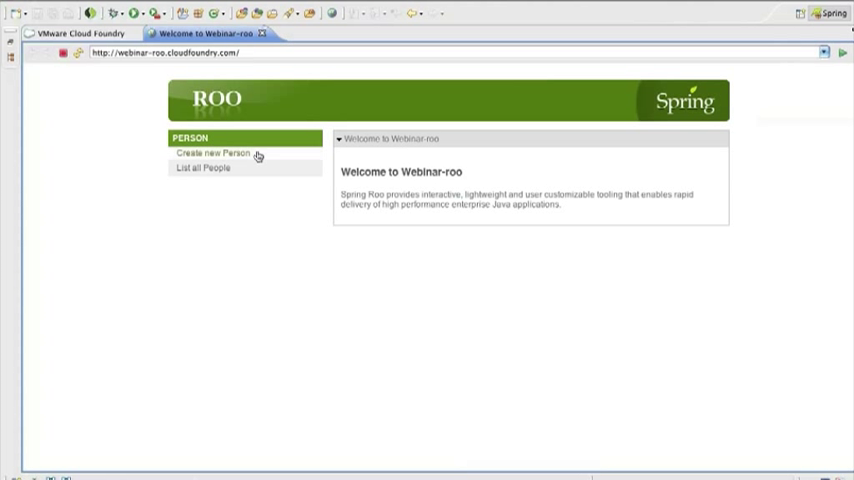
{"action": "left_click", "coordinate": [212, 152]}
{"action": "type", "text": "ramnivas"}
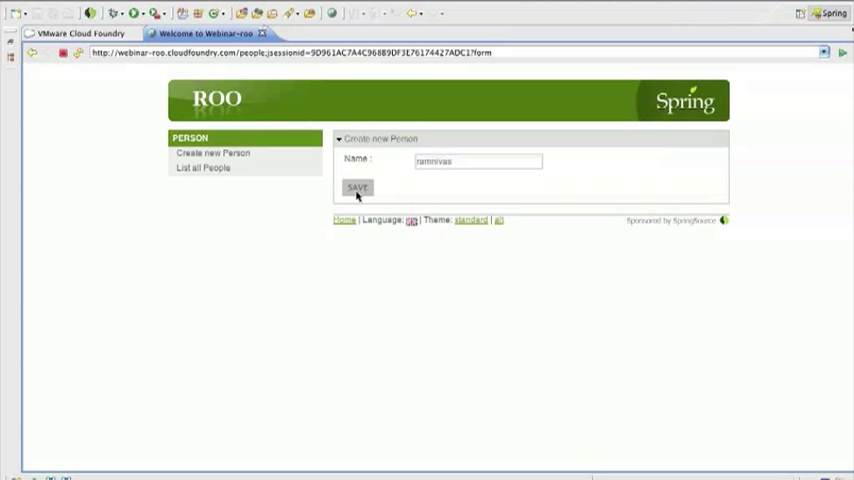
{"action": "left_click", "coordinate": [356, 188]}
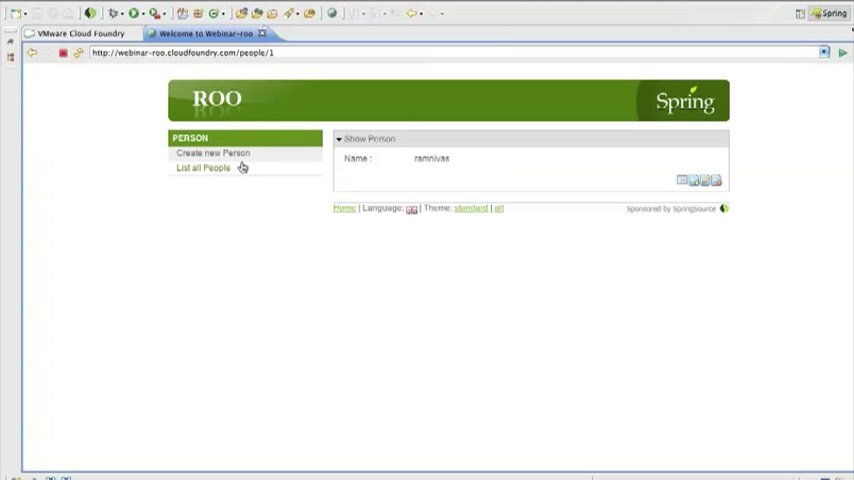
{"action": "left_click", "coordinate": [202, 168]}
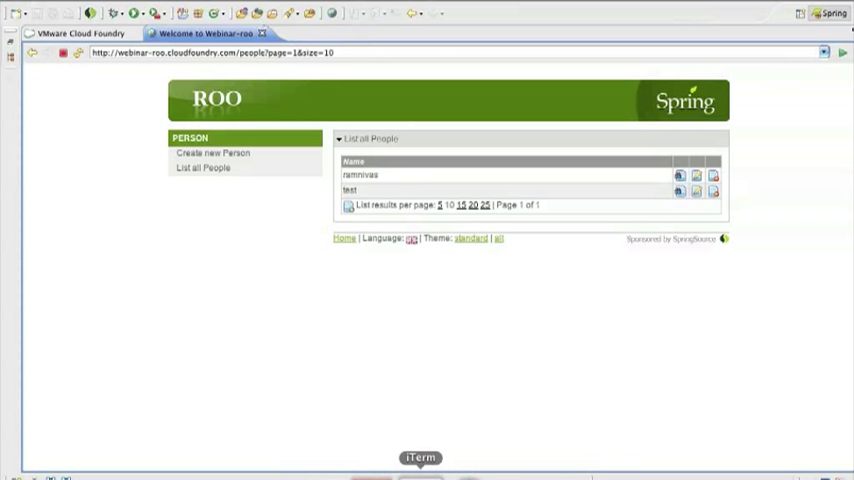
In the terminal, change directory to ~/Desktop/webinar/grails
{"action": "left_click", "coordinate": [412, 458]}
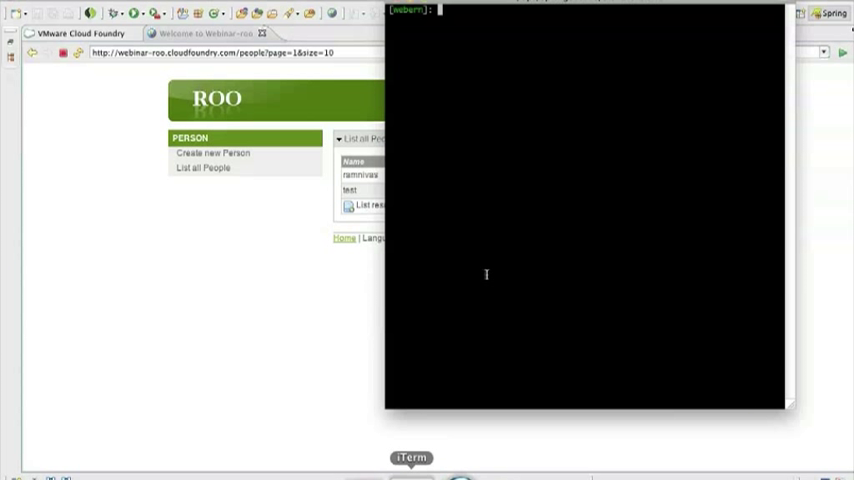
{"action": "mouse_move", "coordinate": [500, 262]}
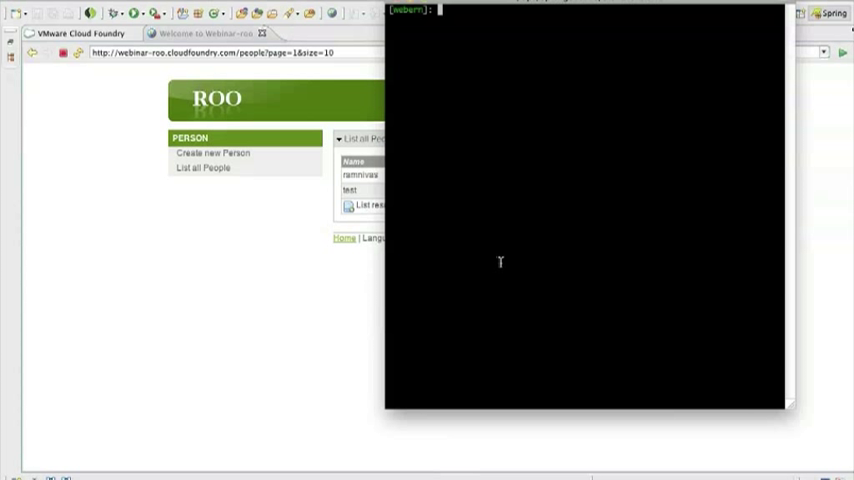
{"action": "type", "text": "cd g"}
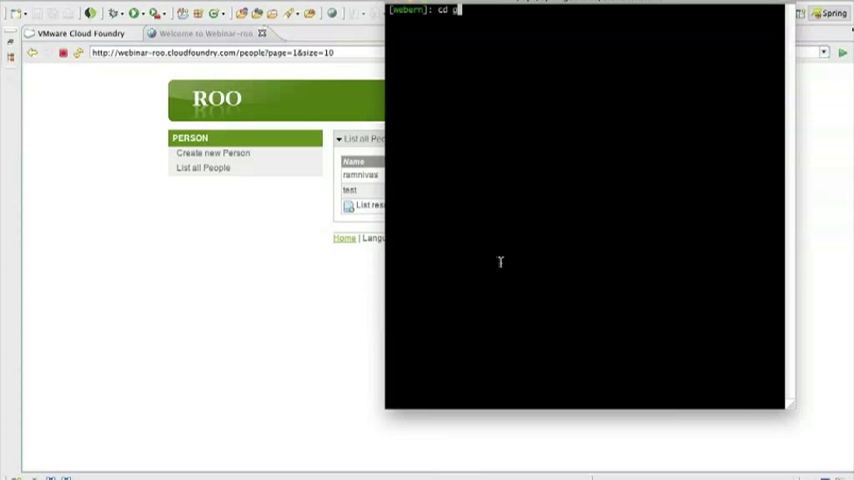
{"action": "type", "text": "~/Desktop/gr"}
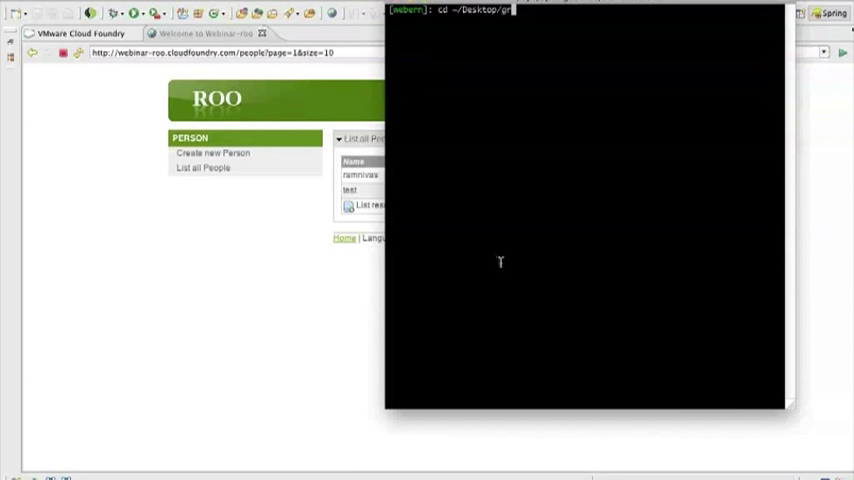
{"action": "key", "text": "BackSpace"}
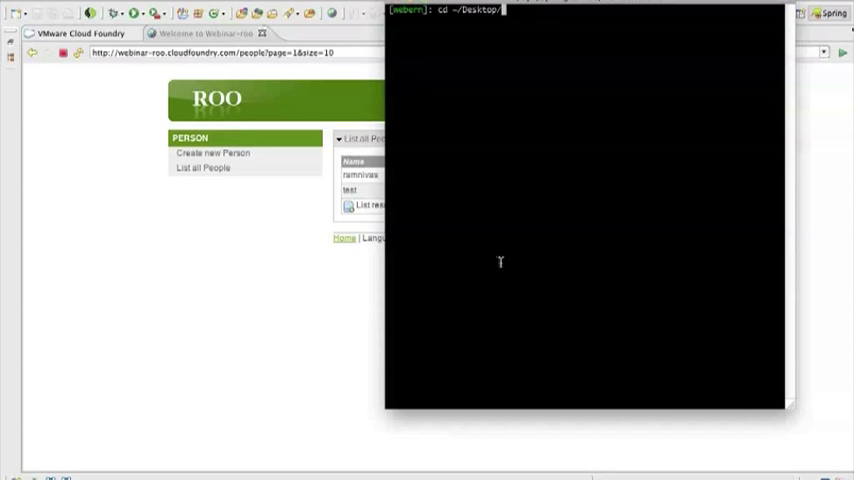
{"action": "type", "text": "webinar/grails"}
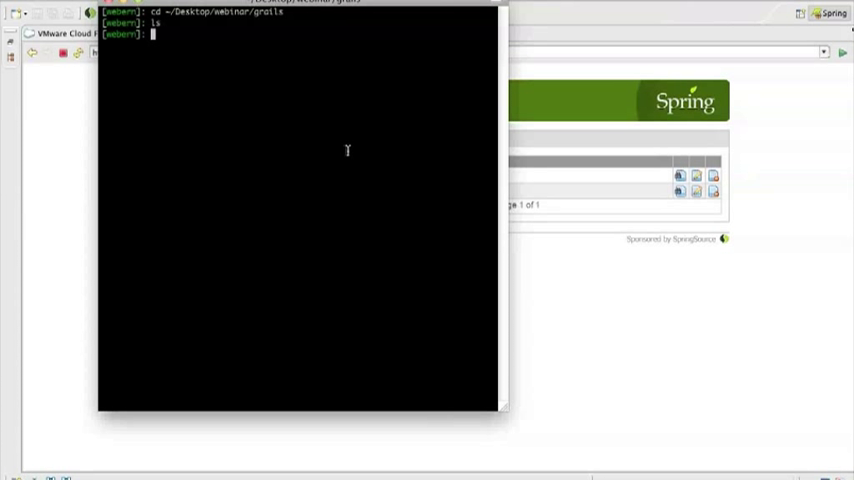
Run grails create-app webinar-grails and begin the create-domain-class command for org.example.Person
{"action": "type", "text": "grails create"}
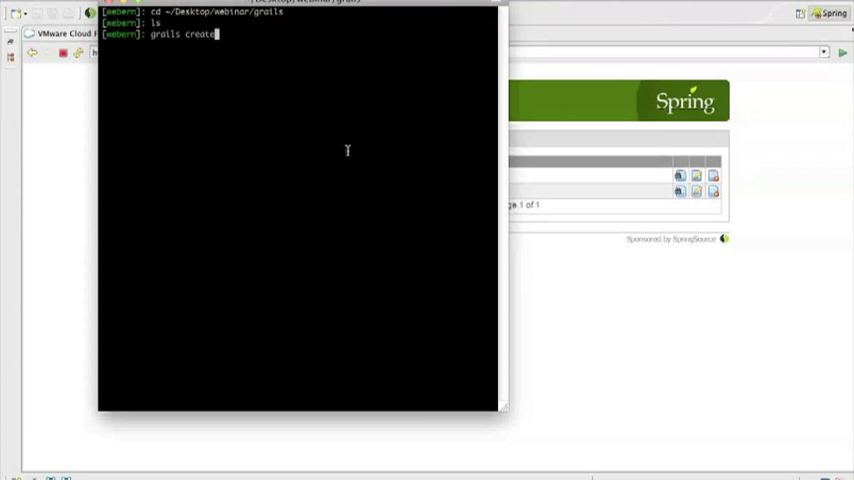
{"action": "type", "text": "-app"}
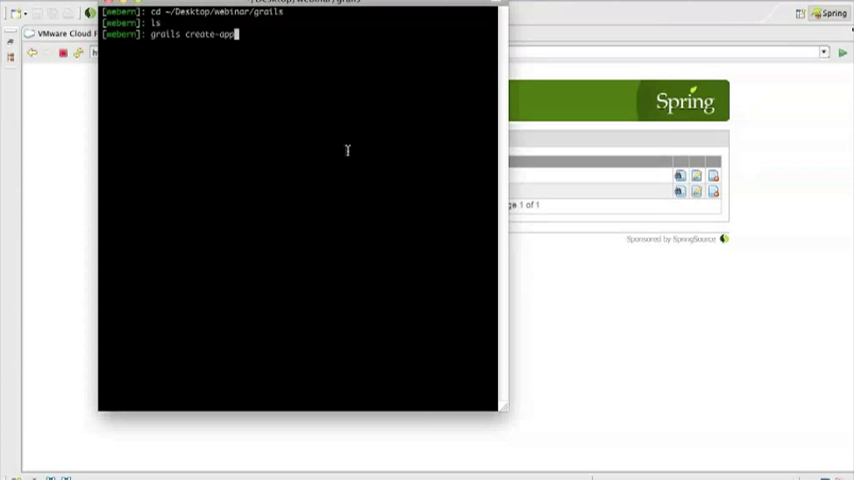
{"action": "type", "text": "w"}
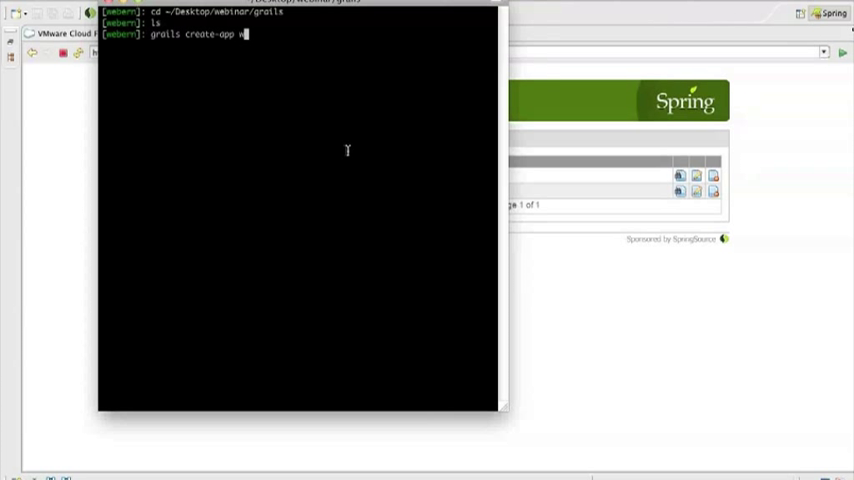
{"action": "type", "text": "ebinar-grails"}
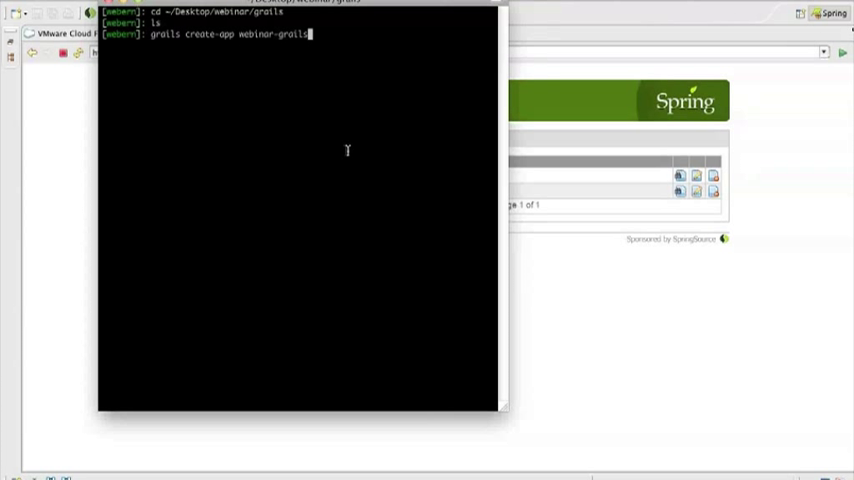
{"action": "key", "text": "Return"}
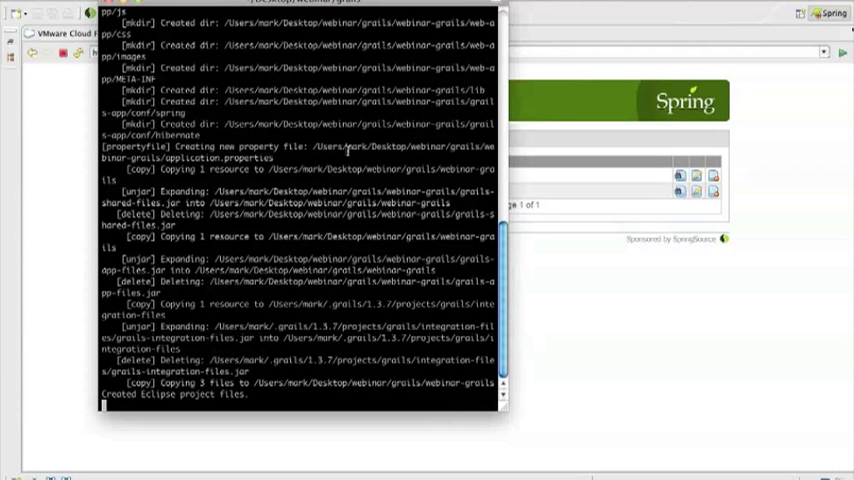
{"action": "scroll", "scroll_direction": "down", "scroll_amount": 3}
{"action": "type", "text": "grails"}
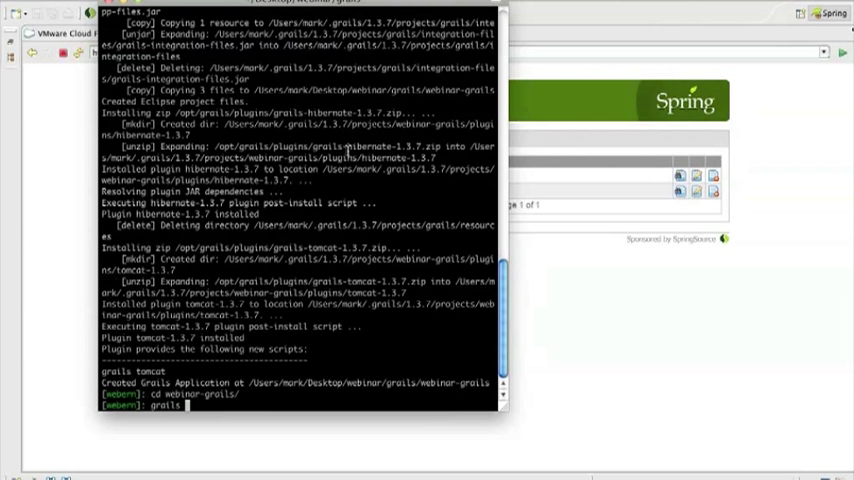
{"action": "type", "text": "cre"}
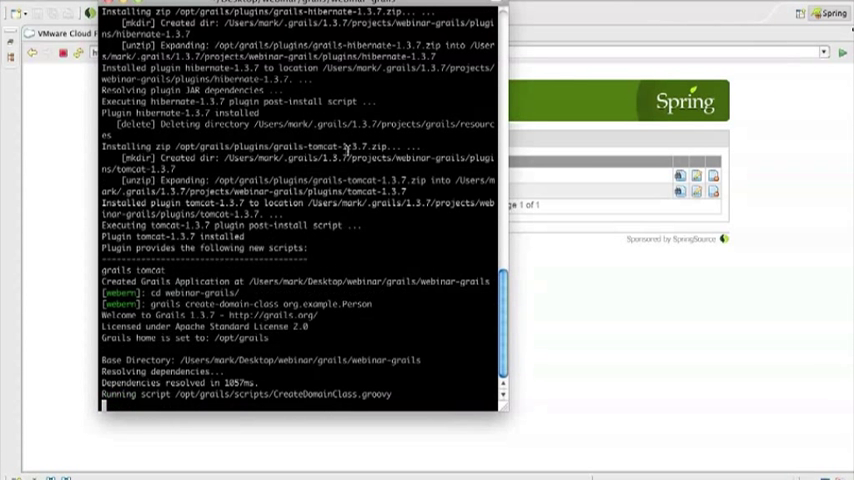
Give Person.groovy a String name property with a name(blank: false) constraint and save it
{"action": "scroll", "scroll_direction": "down", "scroll_amount": 3}
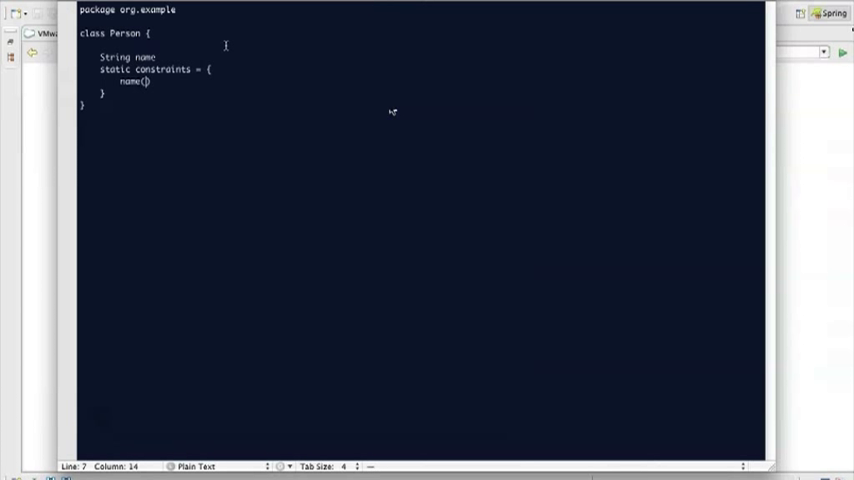
{"action": "type", "text": "blank:"}
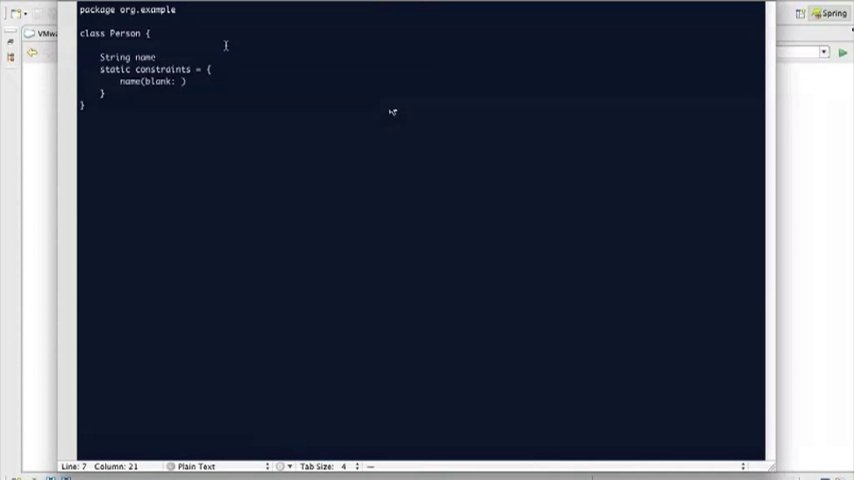
{"action": "type", "text": "false"}
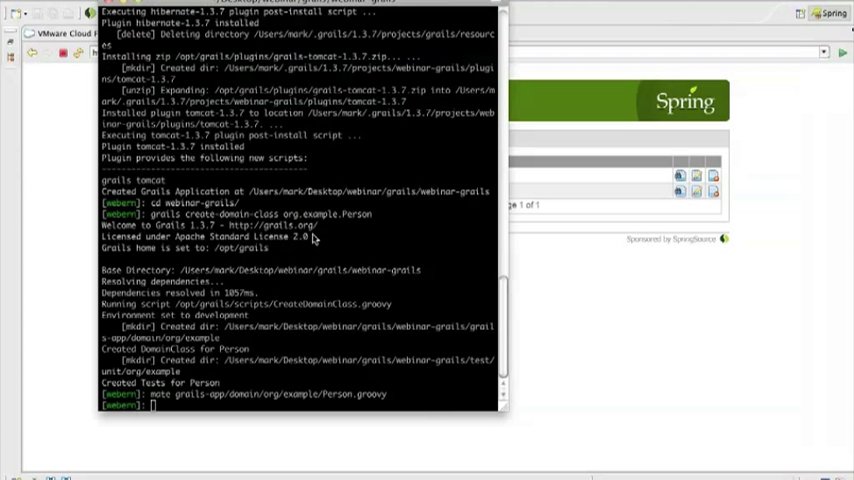
Run grails create-controller org.example.Person and set PersonController to def scaffold = Person
{"action": "type", "text": "grails create-controller org.examp"}
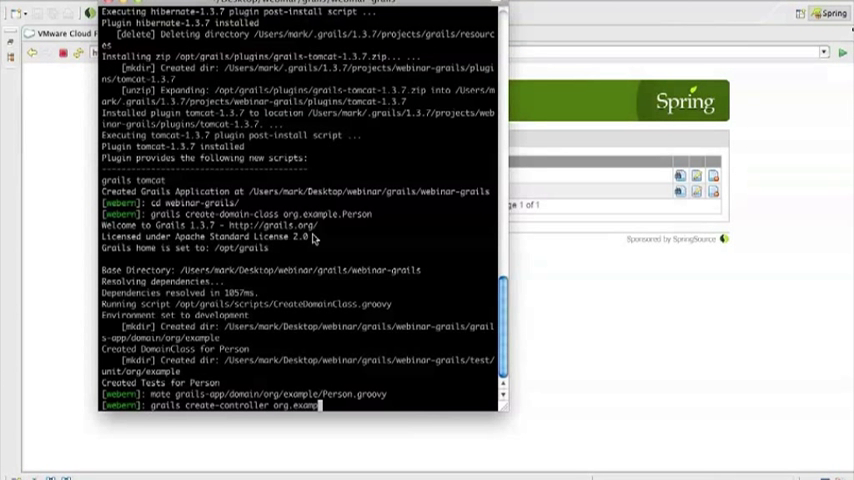
{"action": "type", "text": "Person"}
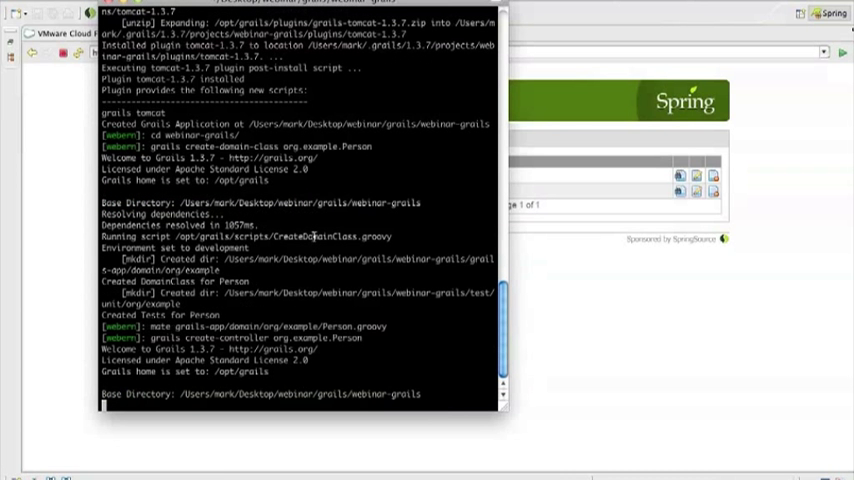
{"action": "scroll", "scroll_direction": "down", "scroll_amount": 3}
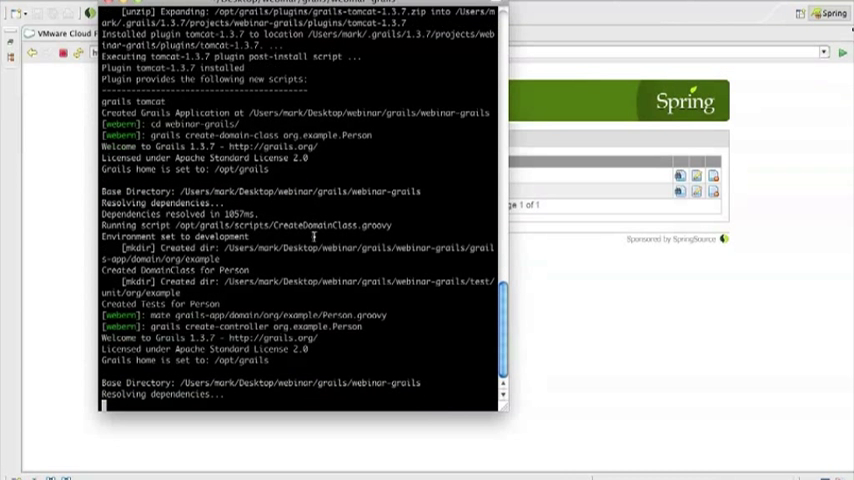
{"action": "scroll", "scroll_direction": "down", "scroll_amount": 3}
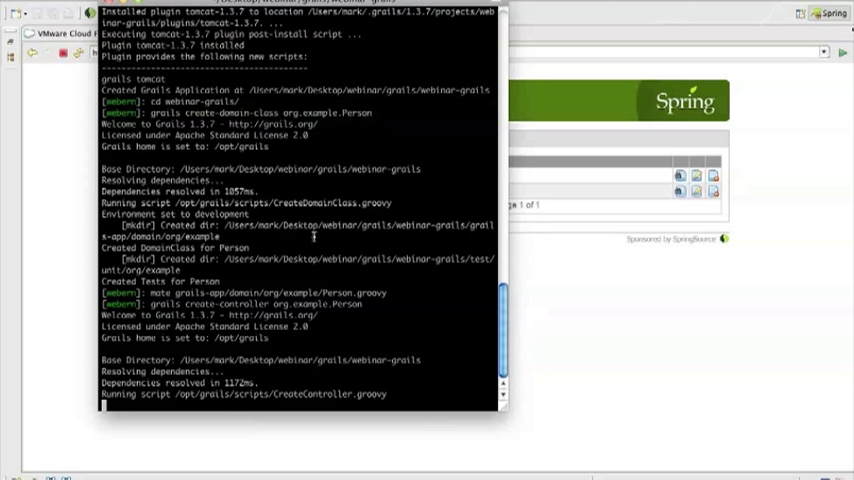
{"action": "scroll", "scroll_direction": "down", "scroll_amount": 3}
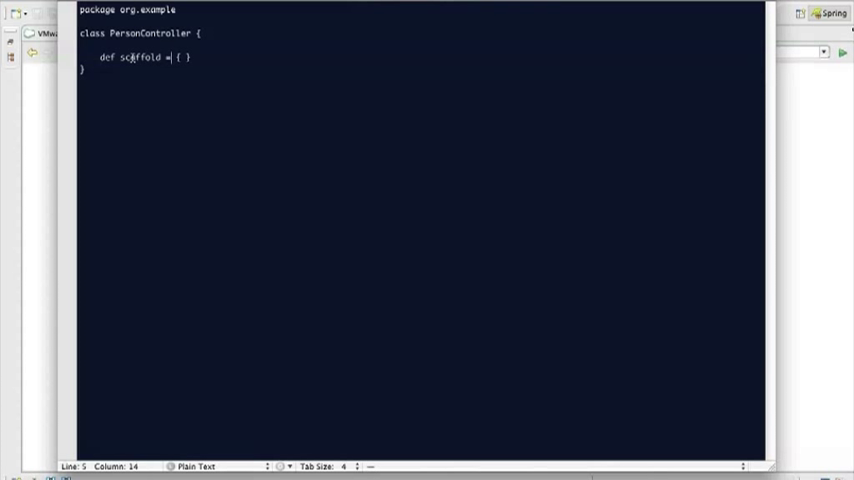
{"action": "type", "text": "Person"}
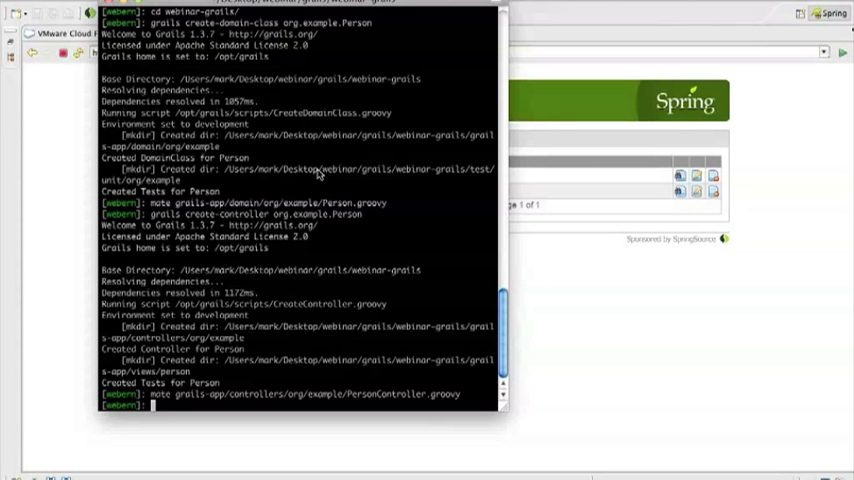
Run grails install-plugin cloud-foundry and review the listed cf commands
{"action": "type", "text": "grails install-plugin clou"}
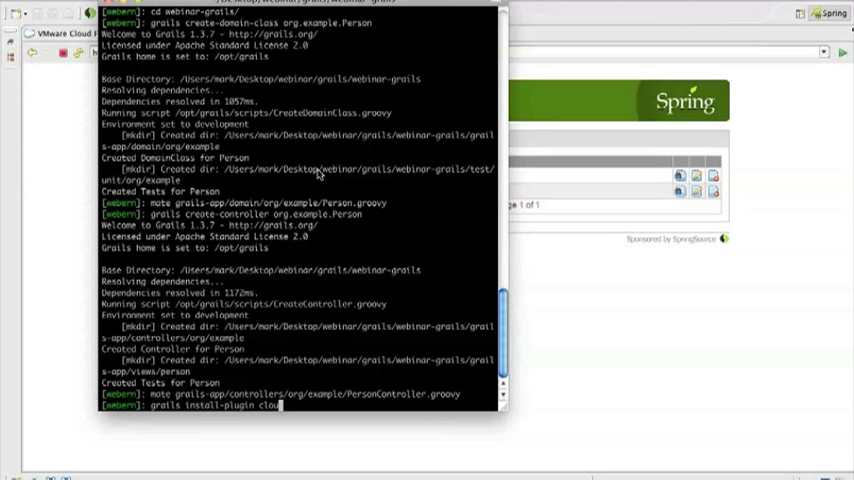
{"action": "type", "text": "-foundry"}
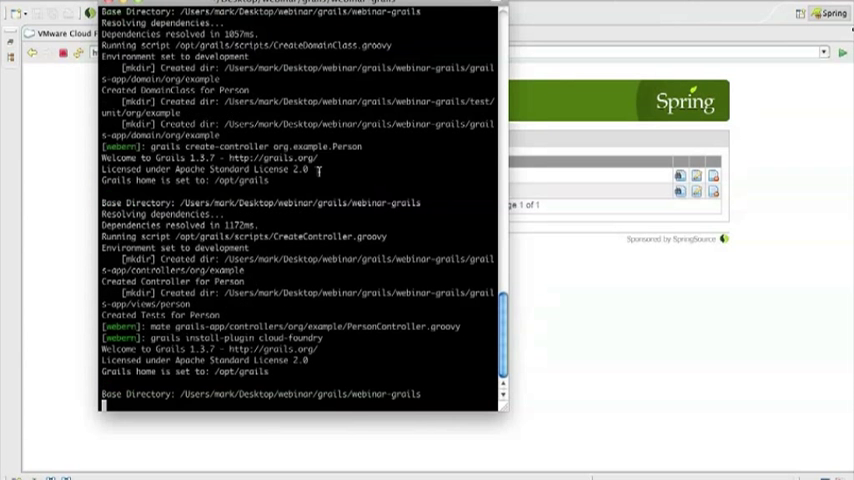
{"action": "scroll", "scroll_direction": "down", "scroll_amount": 3}
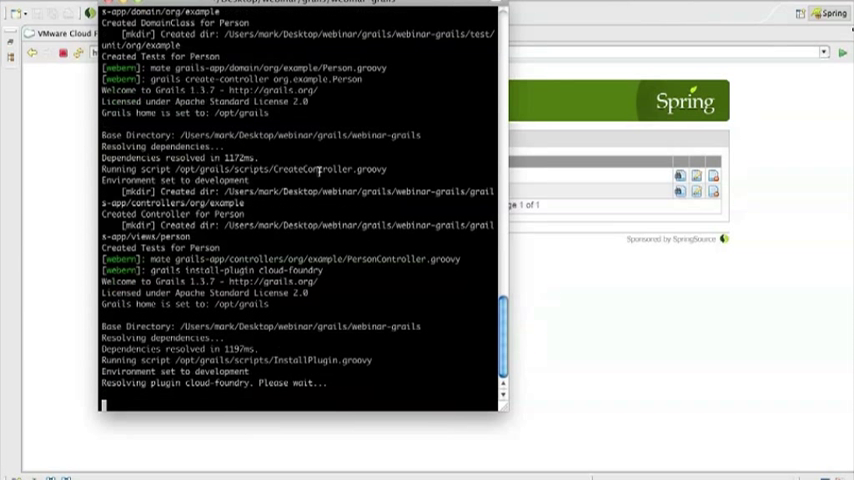
{"action": "scroll", "scroll_direction": "down", "scroll_amount": 3}
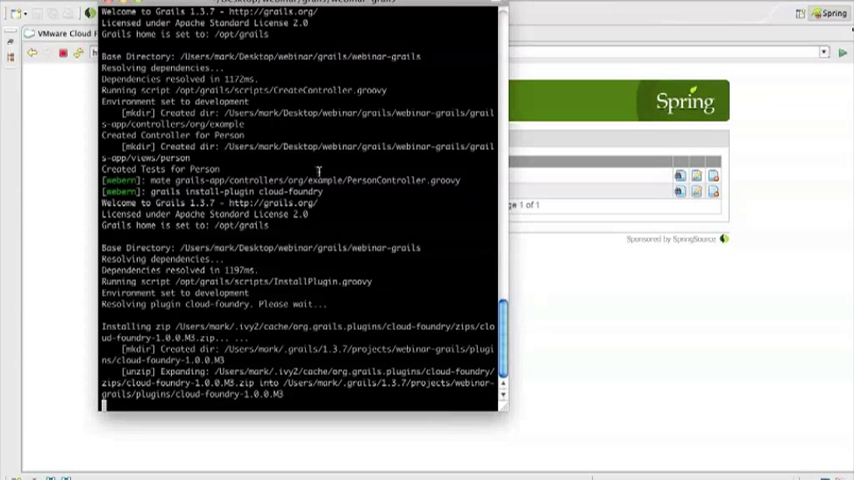
{"action": "scroll", "scroll_direction": "down", "scroll_amount": 3}
{"action": "type", "text": "grails"}
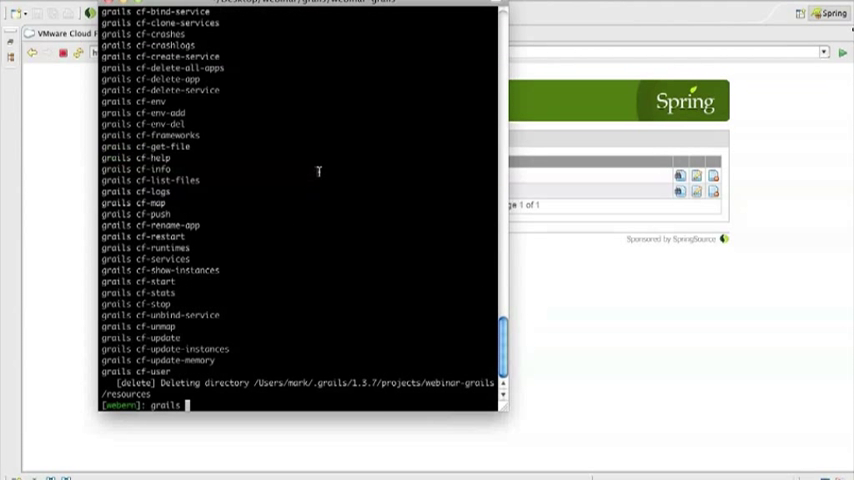
Run grails cf-create-service mysql, provisioning the mysql-c9f2a65 service
{"action": "type", "text": "cf-create-"}
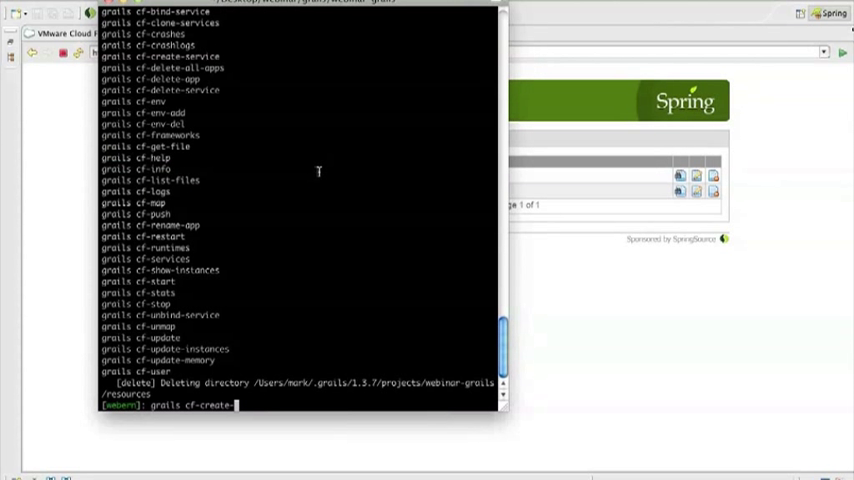
{"action": "type", "text": "service mysql"}
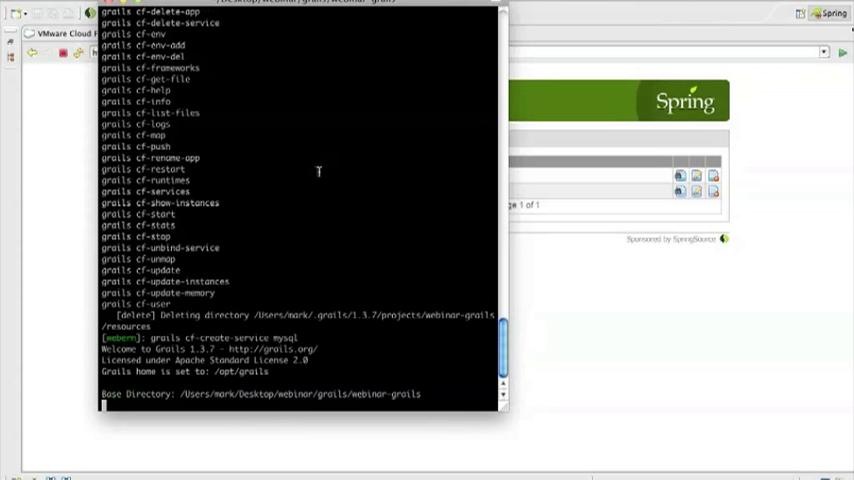
{"action": "scroll", "scroll_direction": "up", "scroll_amount": 3}
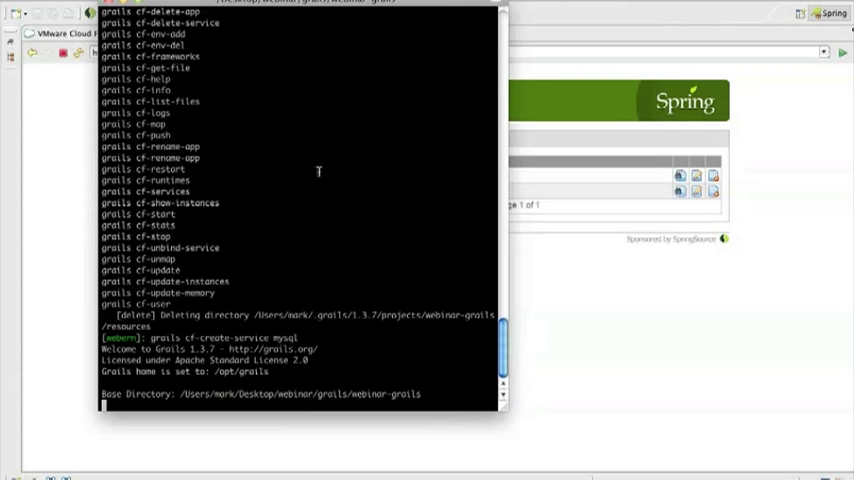
{"action": "scroll", "scroll_direction": "down", "scroll_amount": 3}
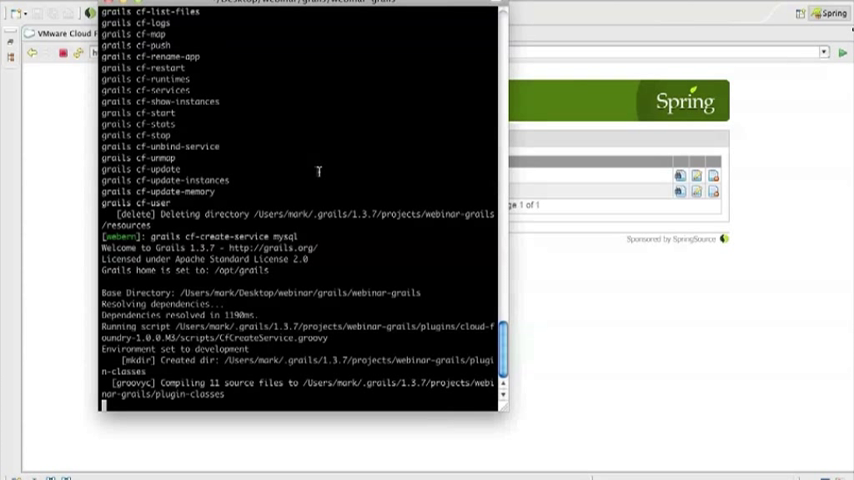
{"action": "scroll", "scroll_direction": "down", "scroll_amount": 3}
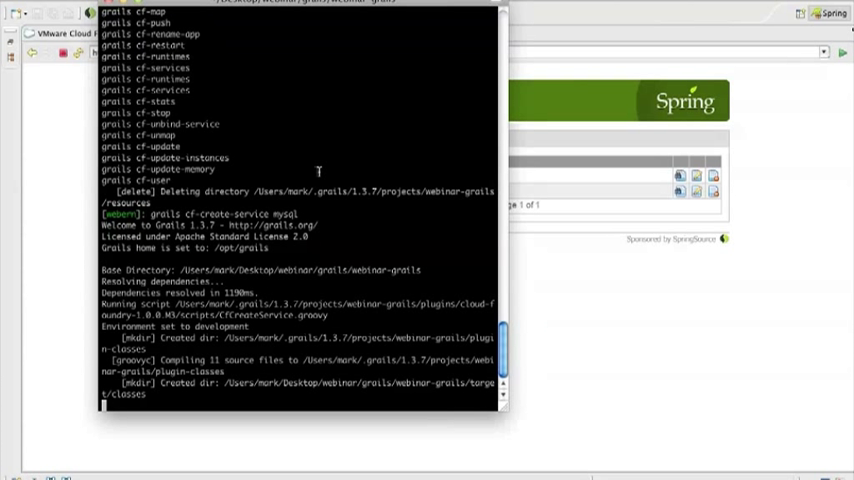
{"action": "scroll", "scroll_direction": "down", "scroll_amount": 3}
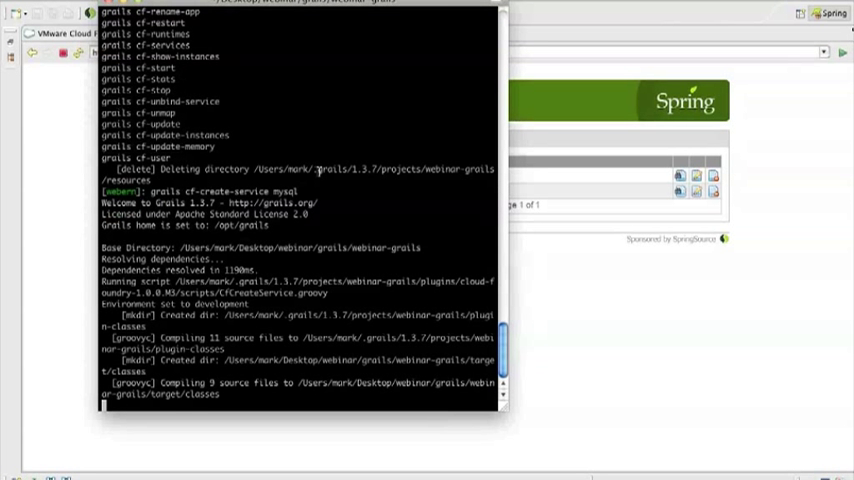
{"action": "scroll", "scroll_direction": "up", "scroll_amount": 3}
{"action": "type", "text": "grails"}
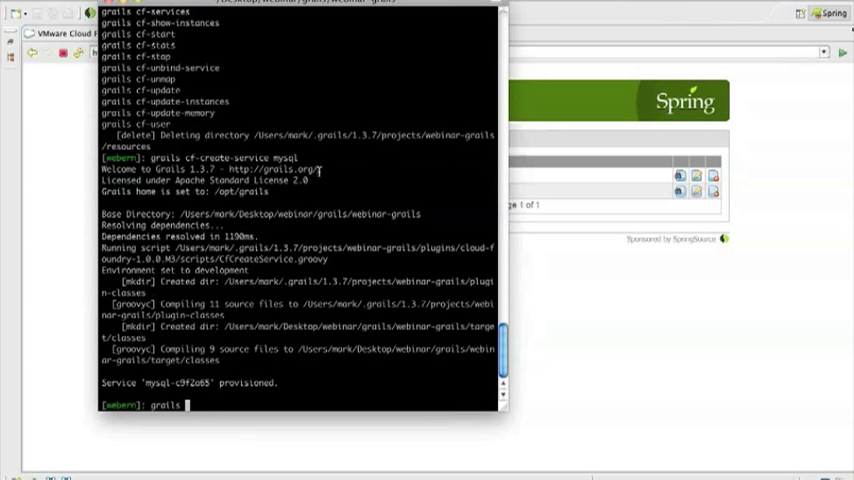
Run grails prod cf-push --services=mysql-c9f2a65 and let the production WAR build and deploy
{"action": "type", "text": "prod cf-pus"}
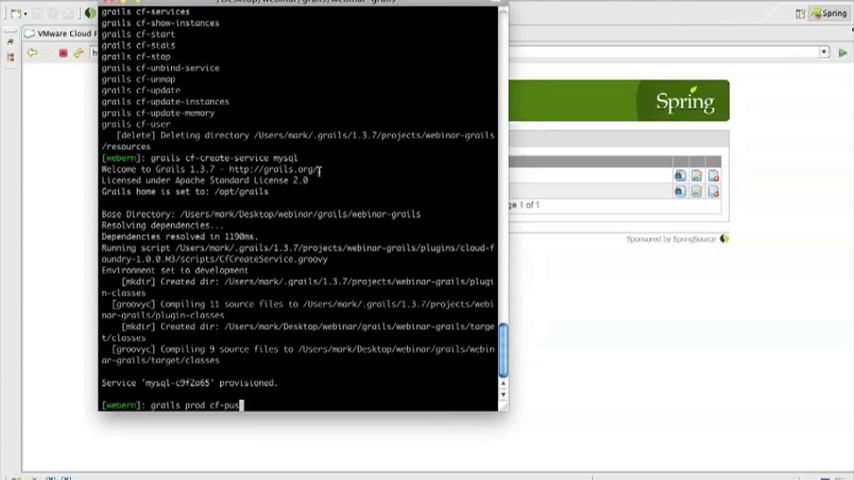
{"action": "type", "text": "h --services="}
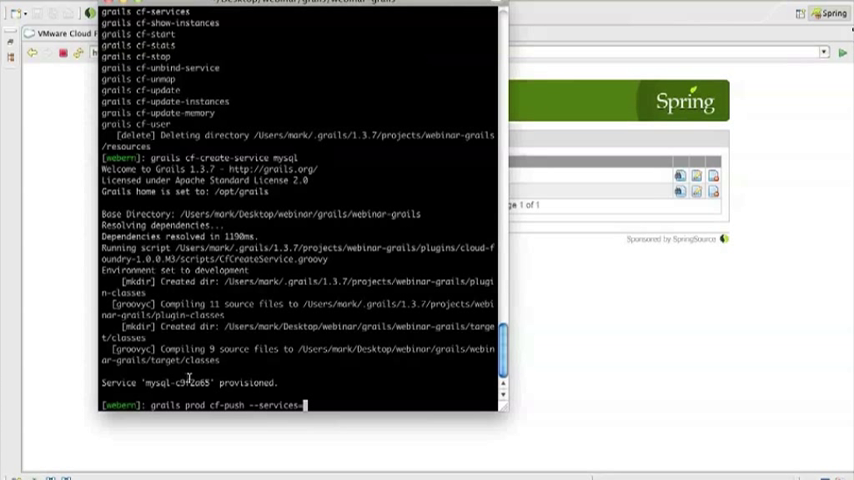
{"action": "double_click", "coordinate": [180, 382]}
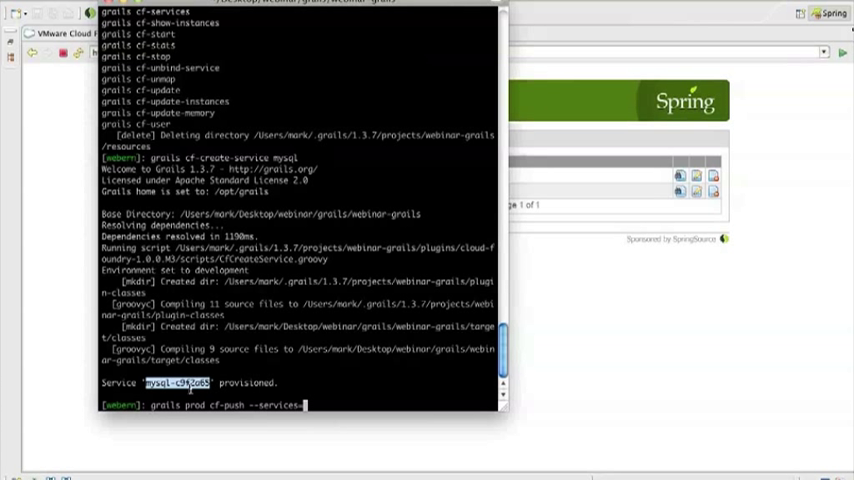
{"action": "type", "text": "mysql-c9f2a65"}
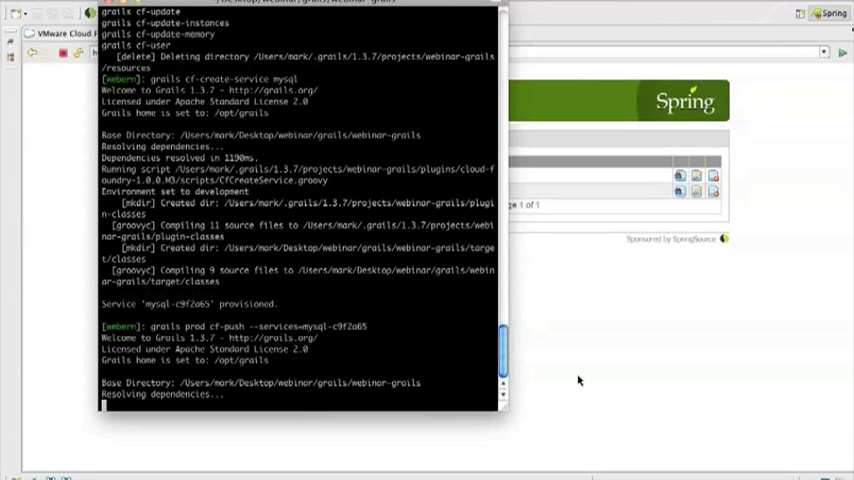
{"action": "scroll", "scroll_direction": "down", "scroll_amount": 3}
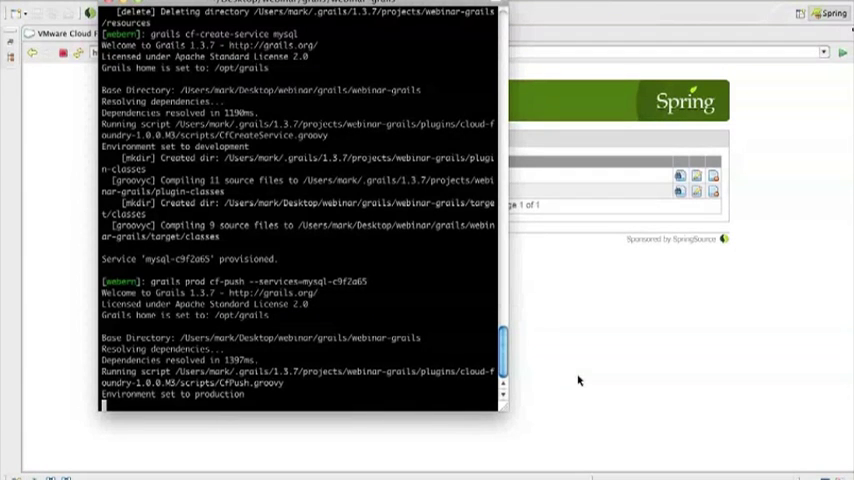
{"action": "scroll", "scroll_direction": "down", "scroll_amount": 3}
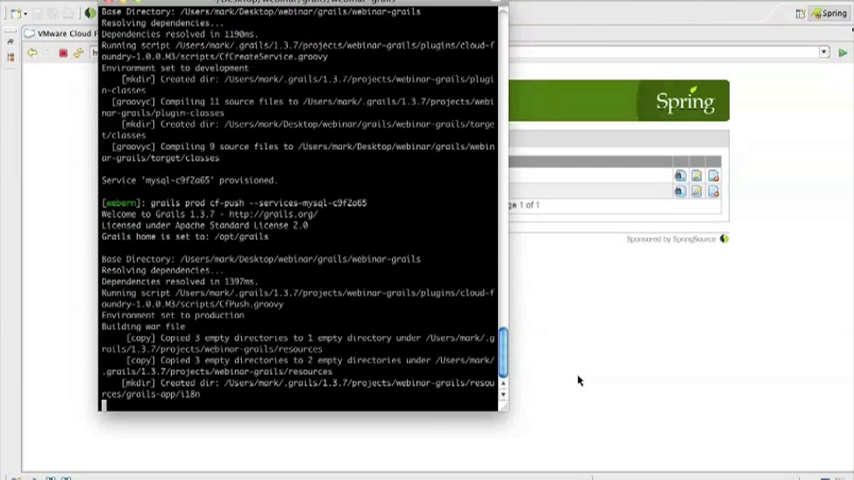
{"action": "scroll", "scroll_direction": "down", "scroll_amount": 3}
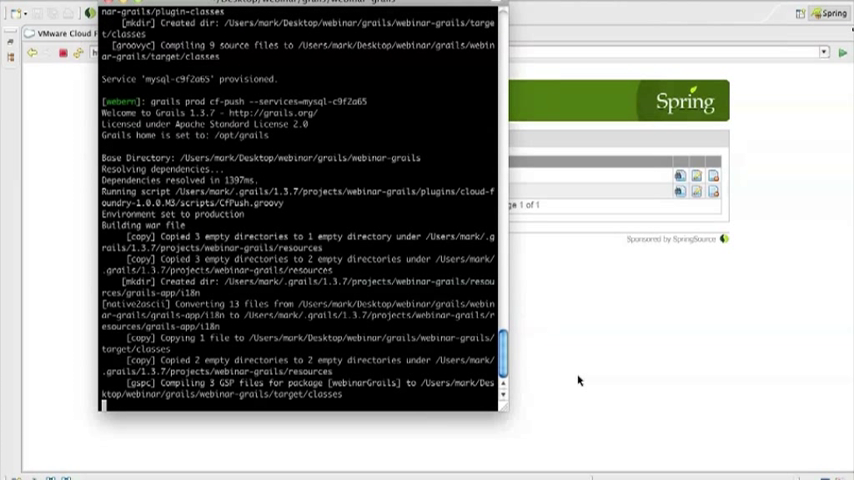
{"action": "scroll", "scroll_direction": "down", "scroll_amount": 3}
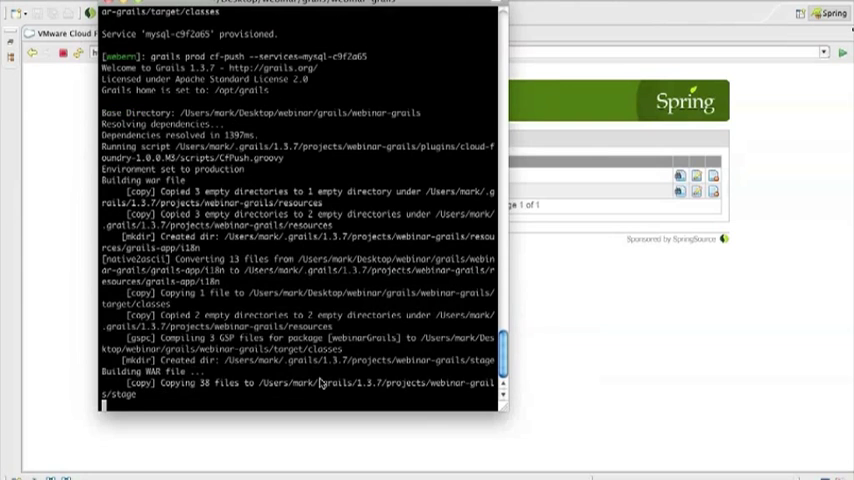
{"action": "scroll", "scroll_direction": "down", "scroll_amount": 3}
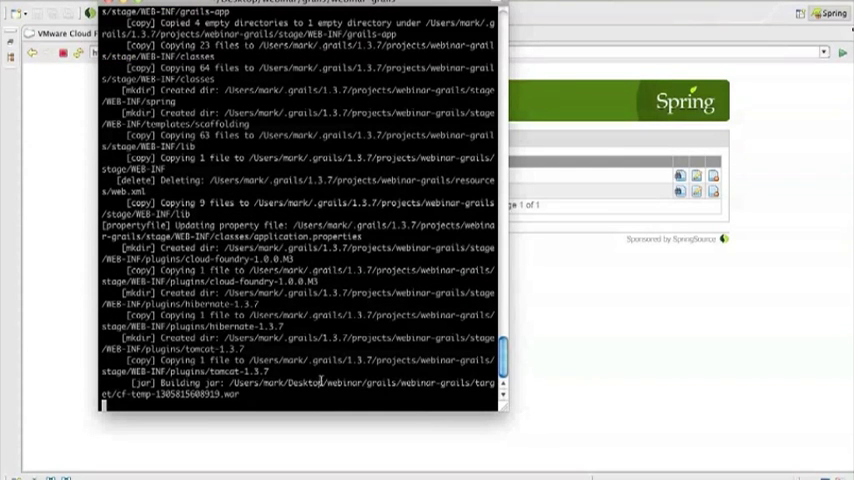
{"action": "scroll", "scroll_direction": "down", "scroll_amount": 3}
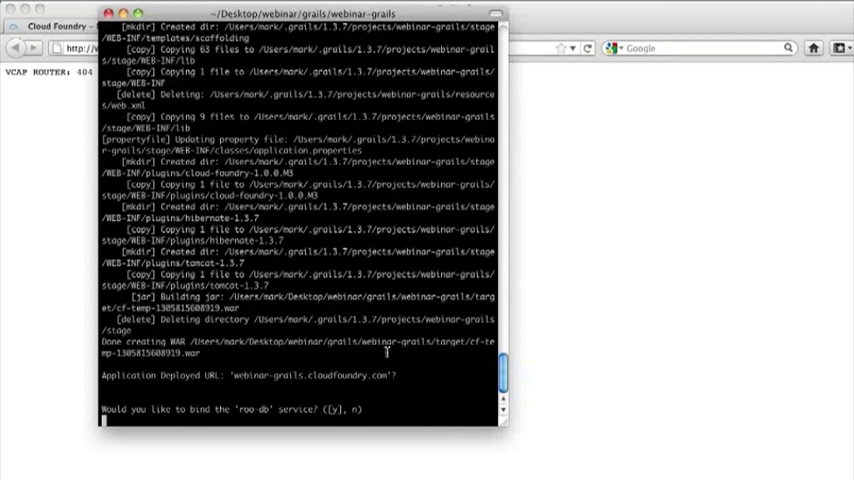
Accept the webinar-grails.cloudfoundry.com URL, view the Person list page, and run vmc apps
{"action": "type", "text": "nar-grails.cloudfoundry.com/"}
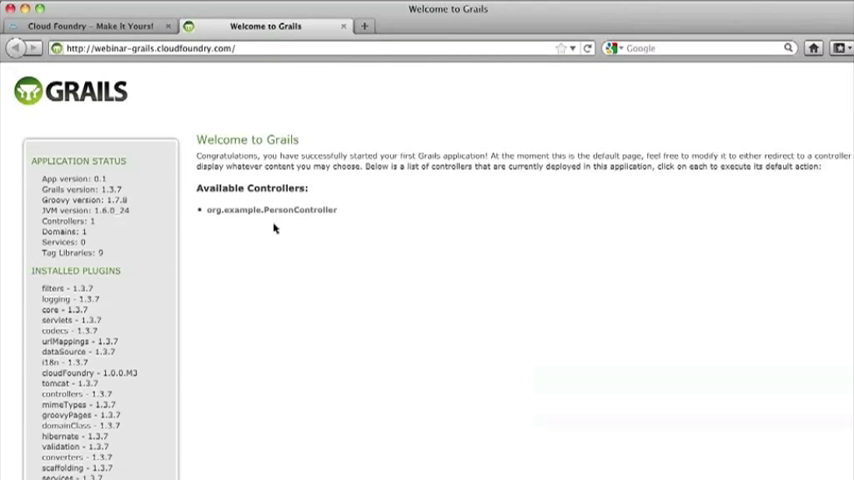
{"action": "mouse_move", "coordinate": [280, 220]}
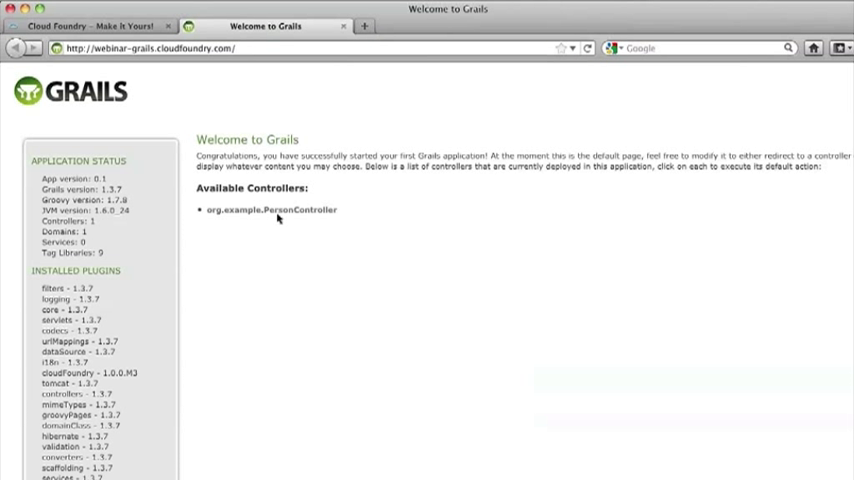
{"action": "left_click", "coordinate": [270, 210]}
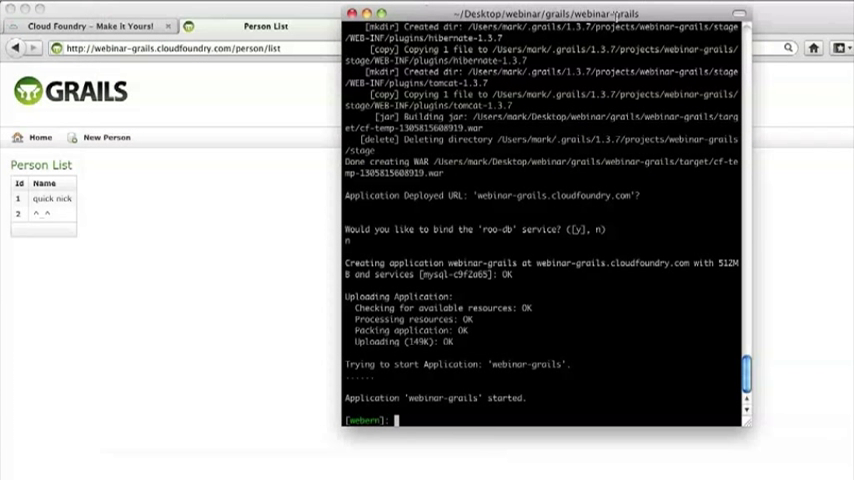
{"action": "type", "text": "vmc apps"}
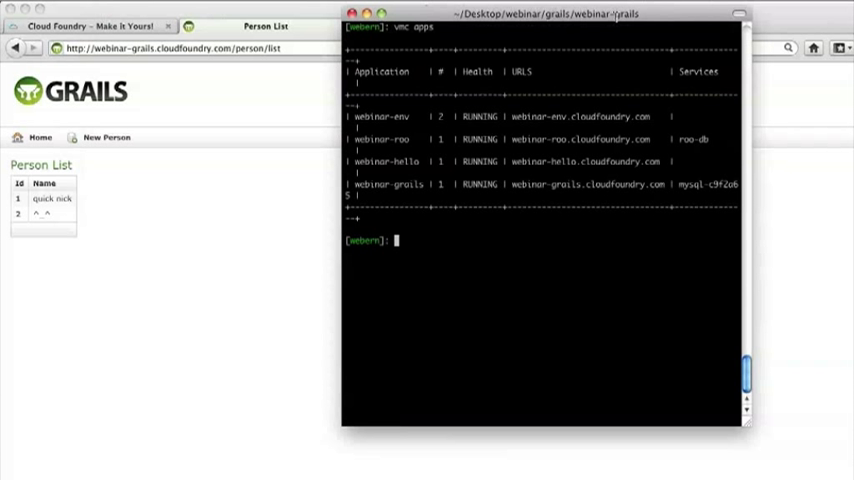